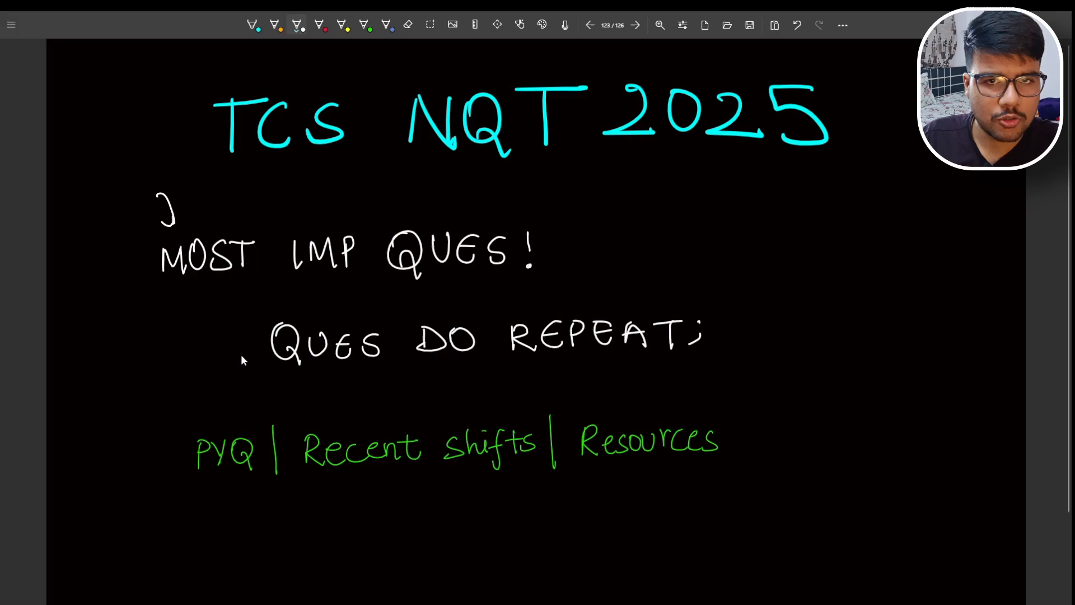
# - Draw an arrow before 'QUES DO REPEAT', underline 'DO' and 'RE', and arrow the green PYQ line
pyautogui.moveTo(222, 340); pyautogui.dragTo(254, 343)
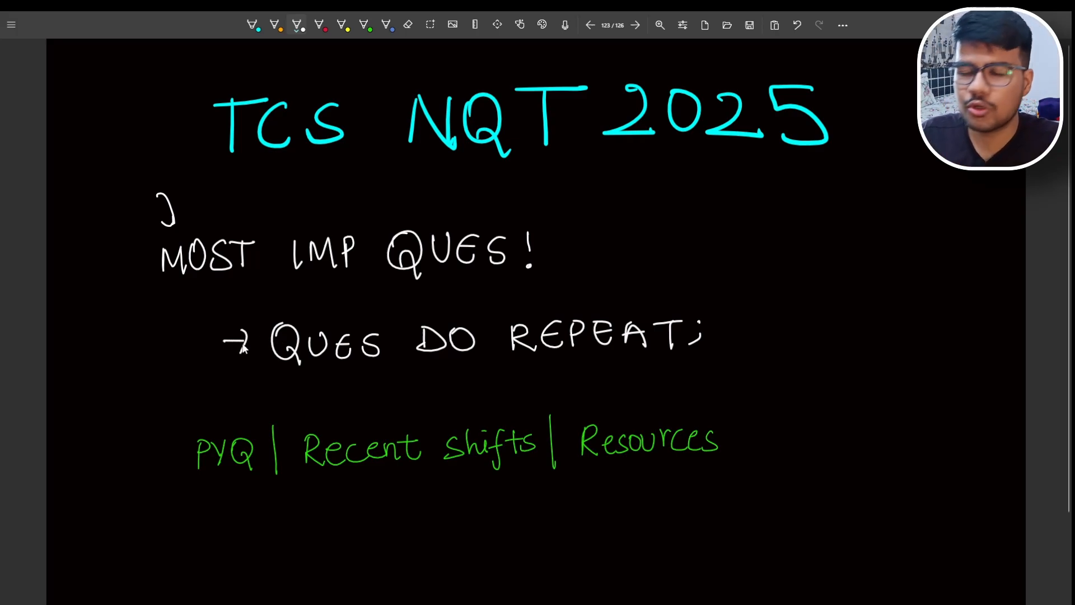
pyautogui.moveTo(298, 336)
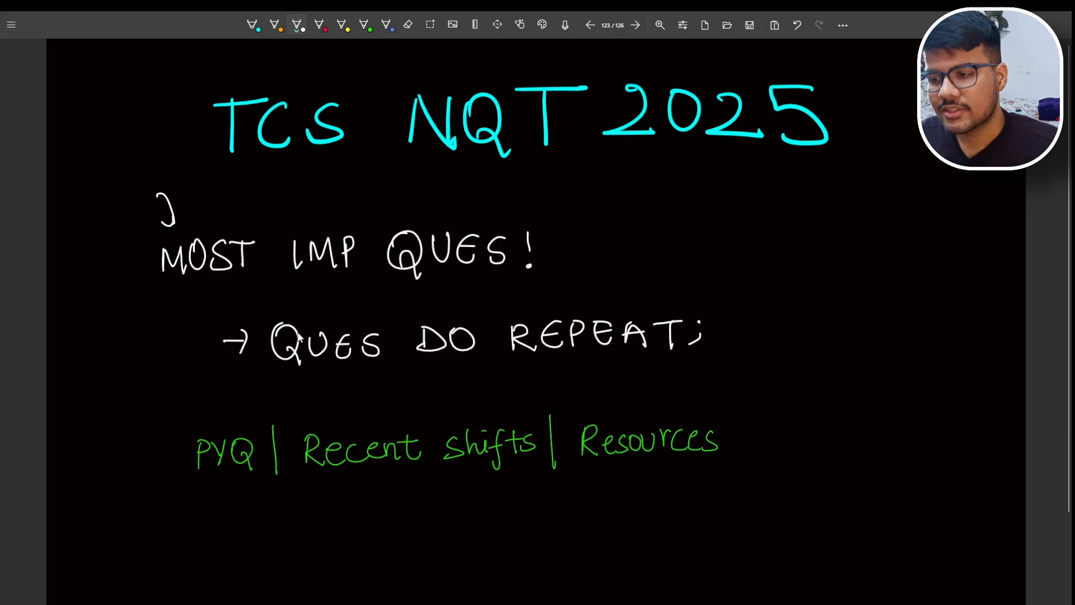
pyautogui.moveTo(456, 360); pyautogui.dragTo(556, 359)
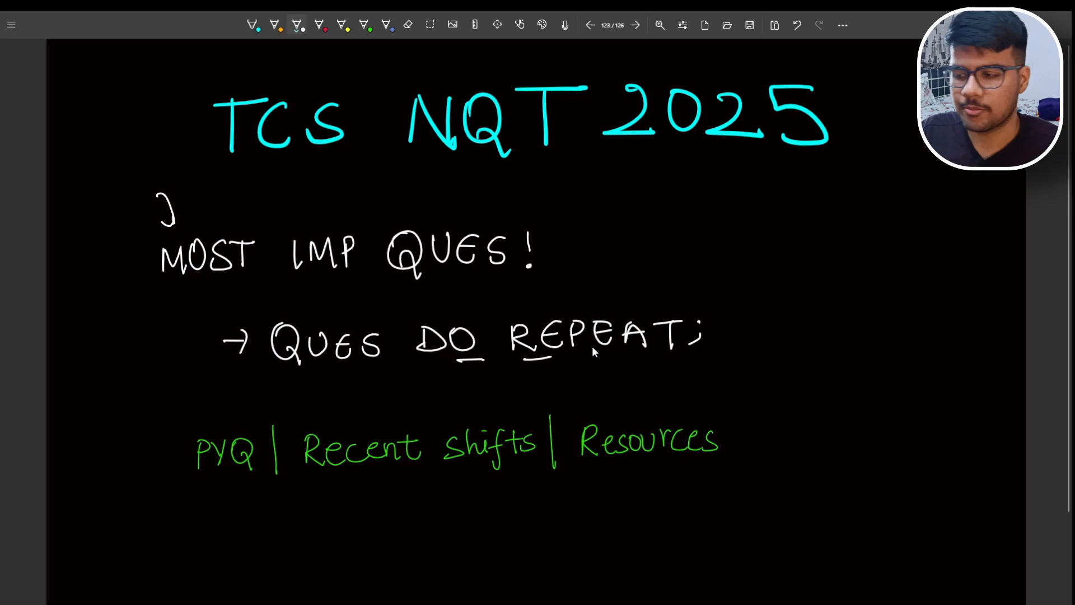
pyautogui.moveTo(200, 398); pyautogui.dragTo(195, 426)
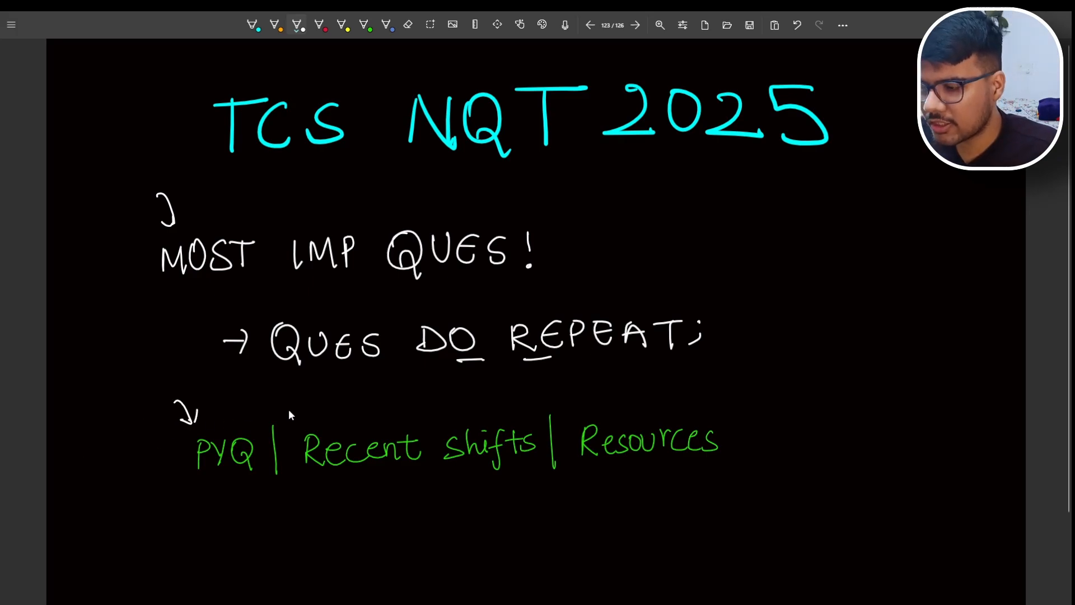
pyautogui.moveTo(617, 391); pyautogui.dragTo(630, 417)
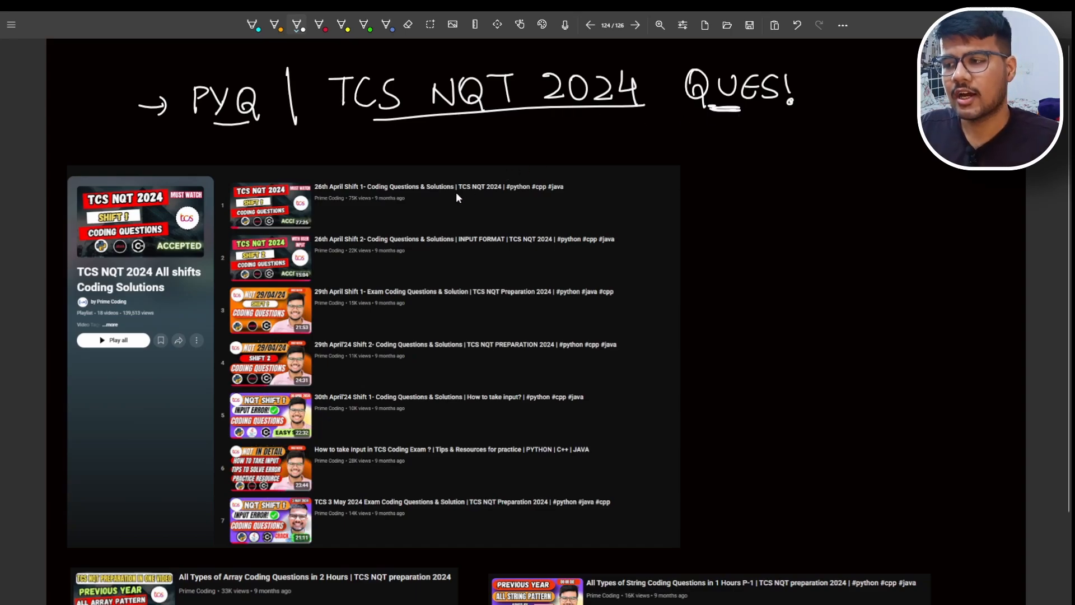
# - Draw an arrow with a circled 1 under the heading, brace the seven-video playlist, and dash under view counts
pyautogui.moveTo(655, 182); pyautogui.dragTo(655, 517)
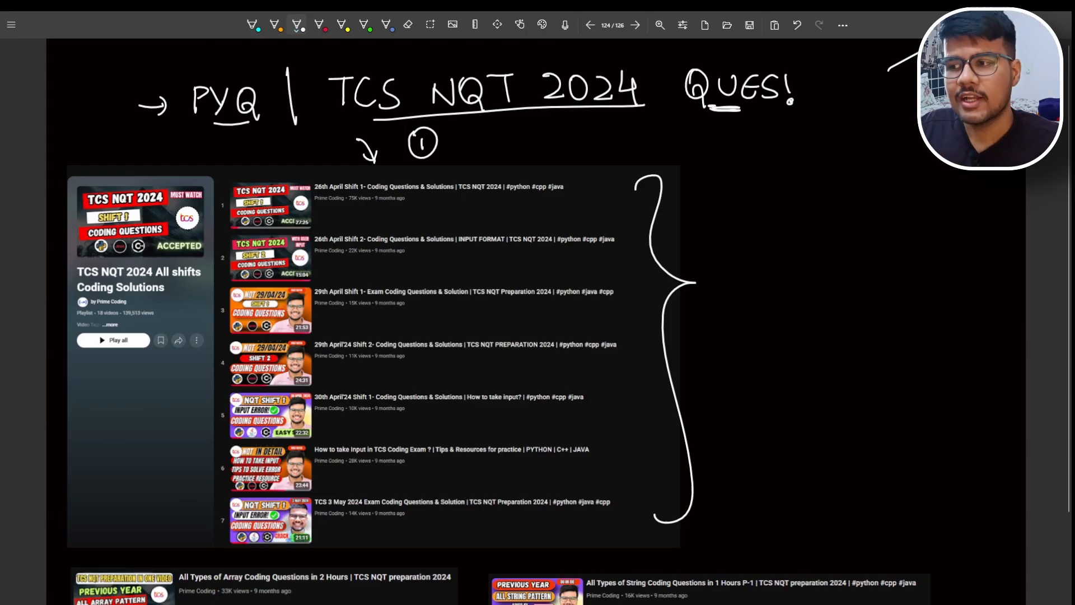
pyautogui.moveTo(706, 251)
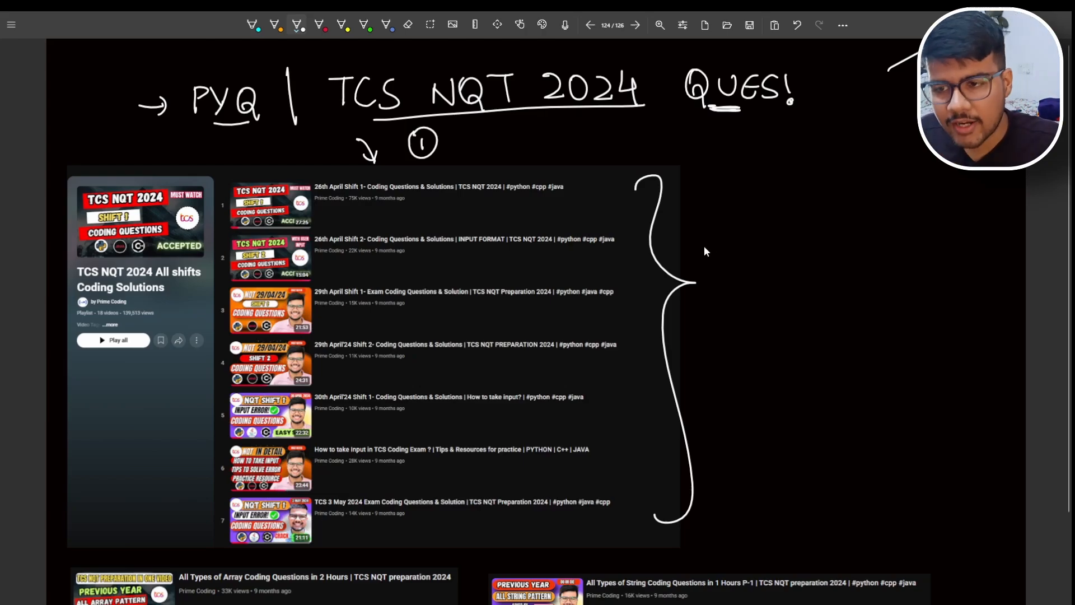
pyautogui.moveTo(669, 204); pyautogui.dragTo(692, 200)
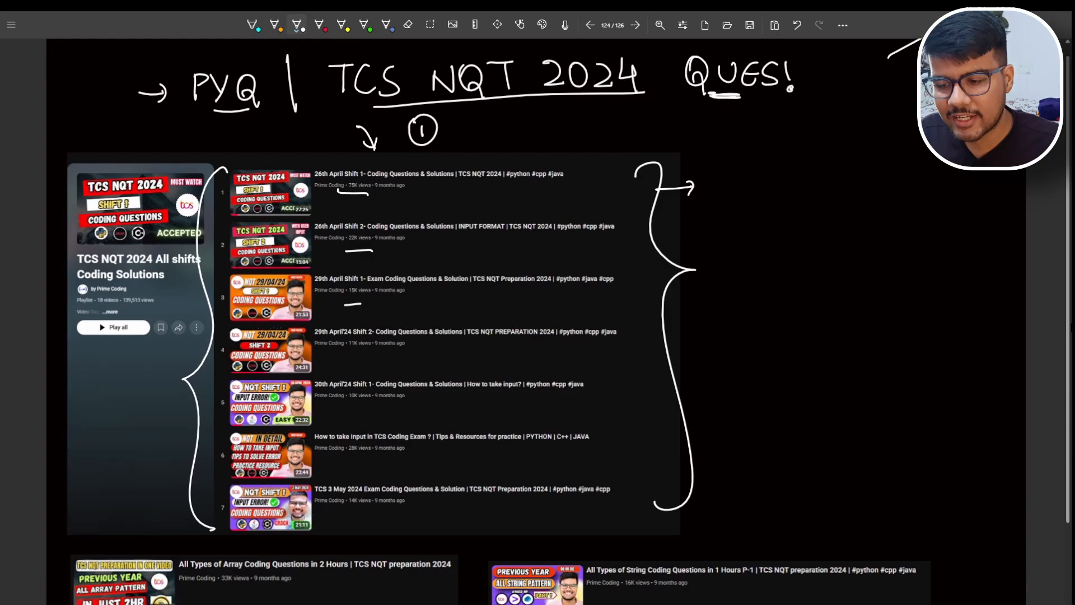
# - Add arrows beneath the two lower array/string video cards and ticks under their view counts
pyautogui.scroll(-3)
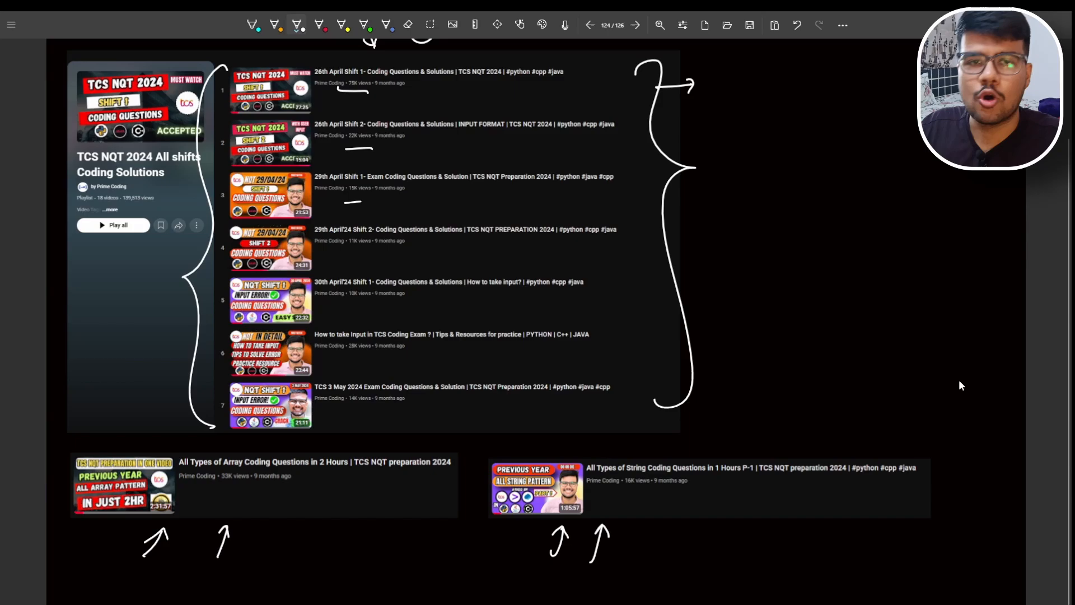
pyautogui.moveTo(264, 504); pyautogui.dragTo(294, 487)
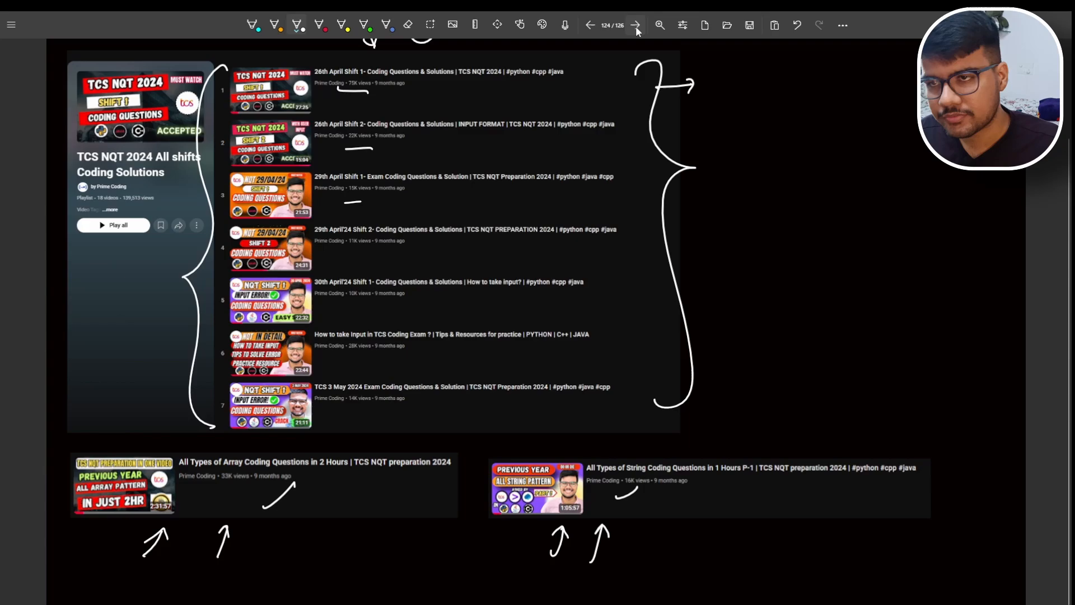
# - On the Important Ques Sheet page, underline Oct shifts 2024, Imp topic Ques and Number theory Ques, arrowing them to a box
pyautogui.click(634, 26)
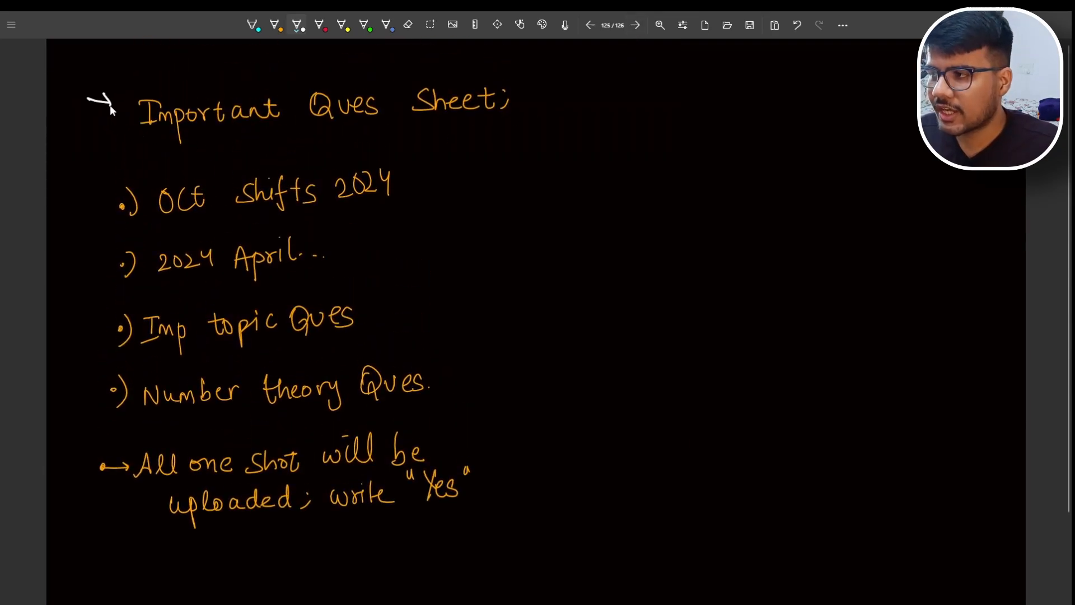
pyautogui.moveTo(166, 222); pyautogui.dragTo(294, 221)
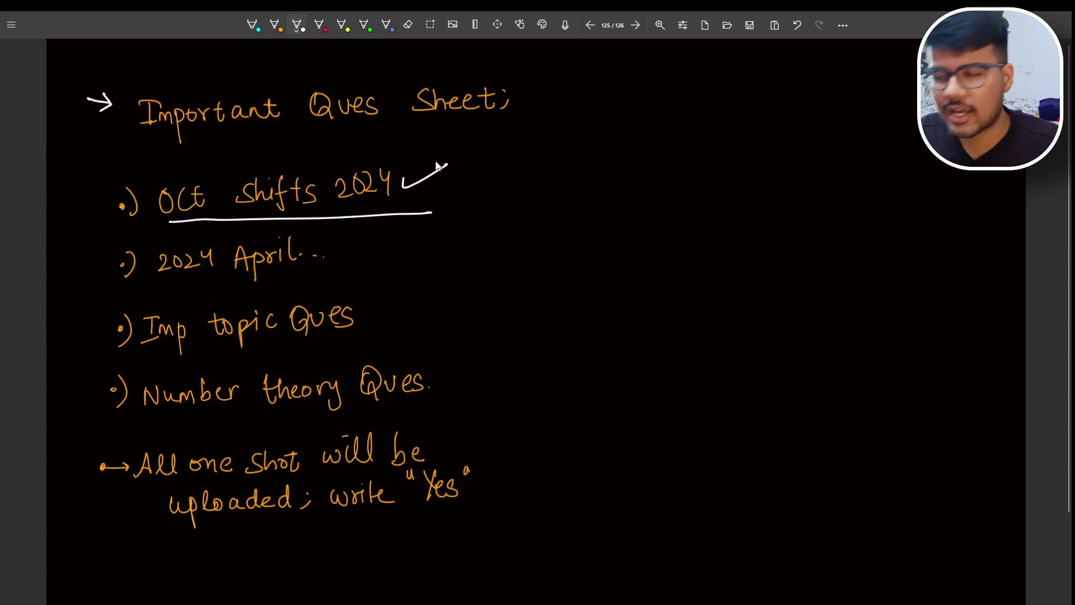
pyautogui.moveTo(152, 293)
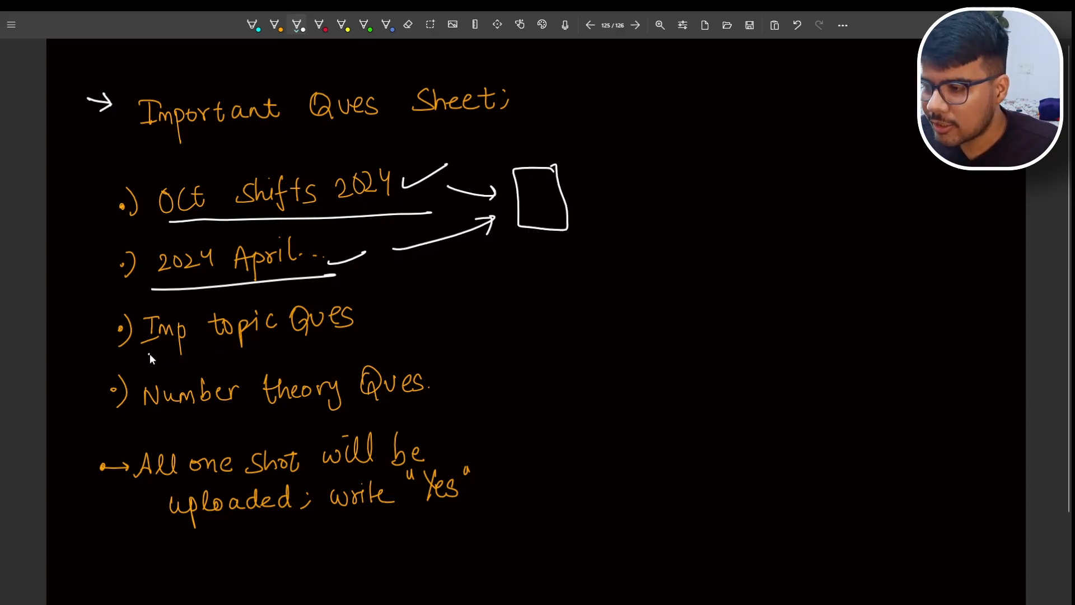
pyautogui.moveTo(151, 349); pyautogui.dragTo(514, 246)
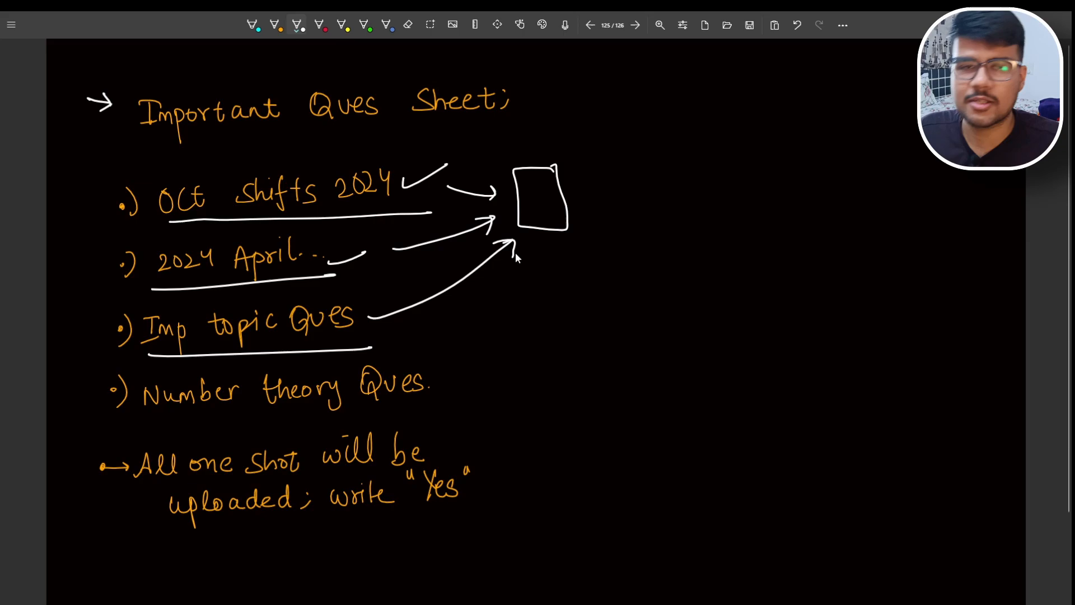
pyautogui.moveTo(454, 283)
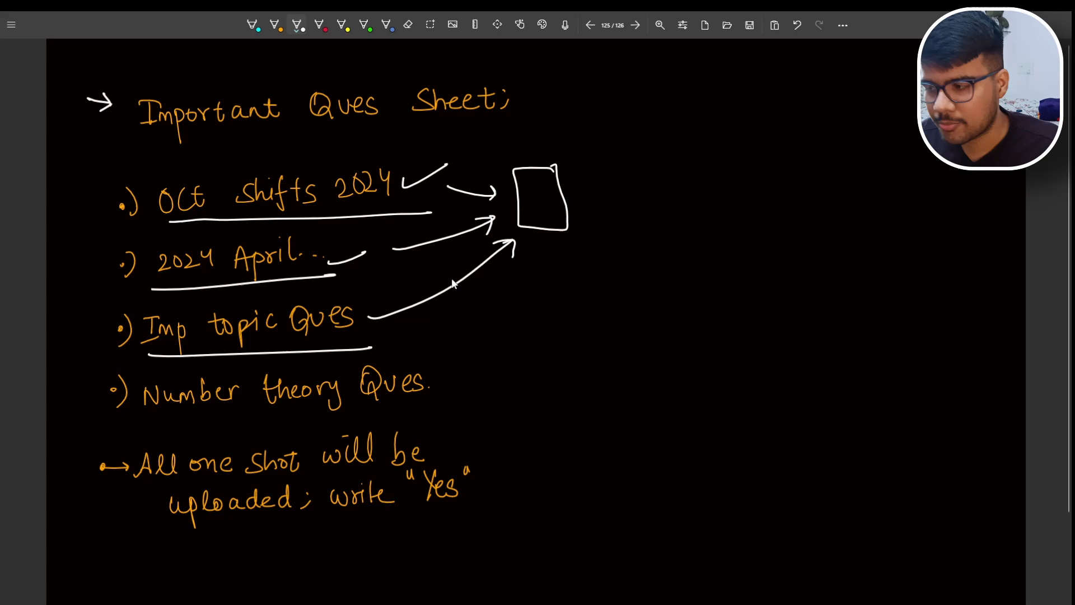
pyautogui.moveTo(200, 466)
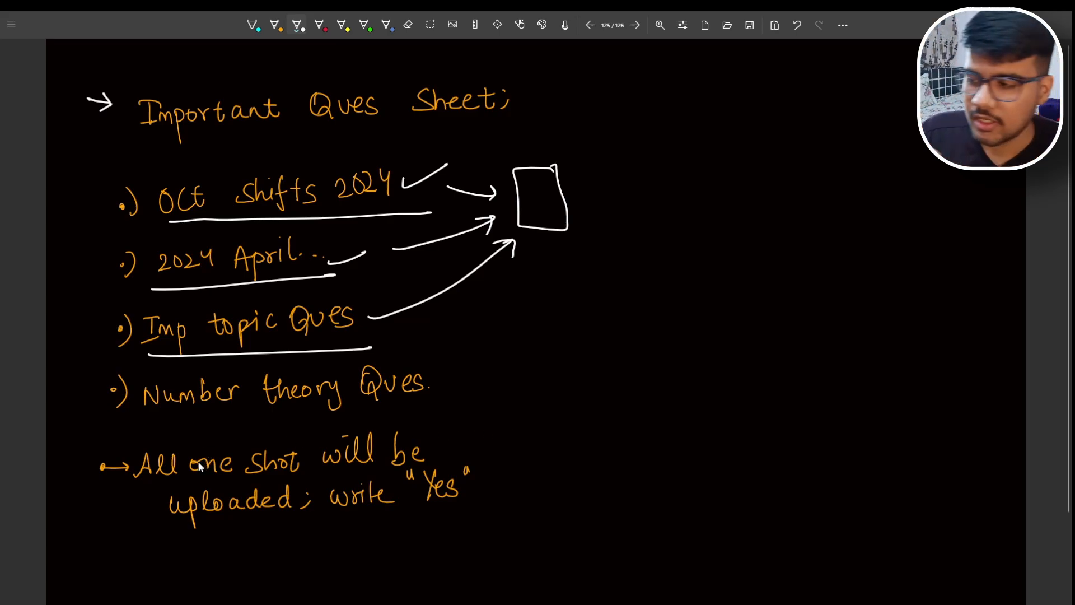
pyautogui.moveTo(144, 411); pyautogui.dragTo(415, 407)
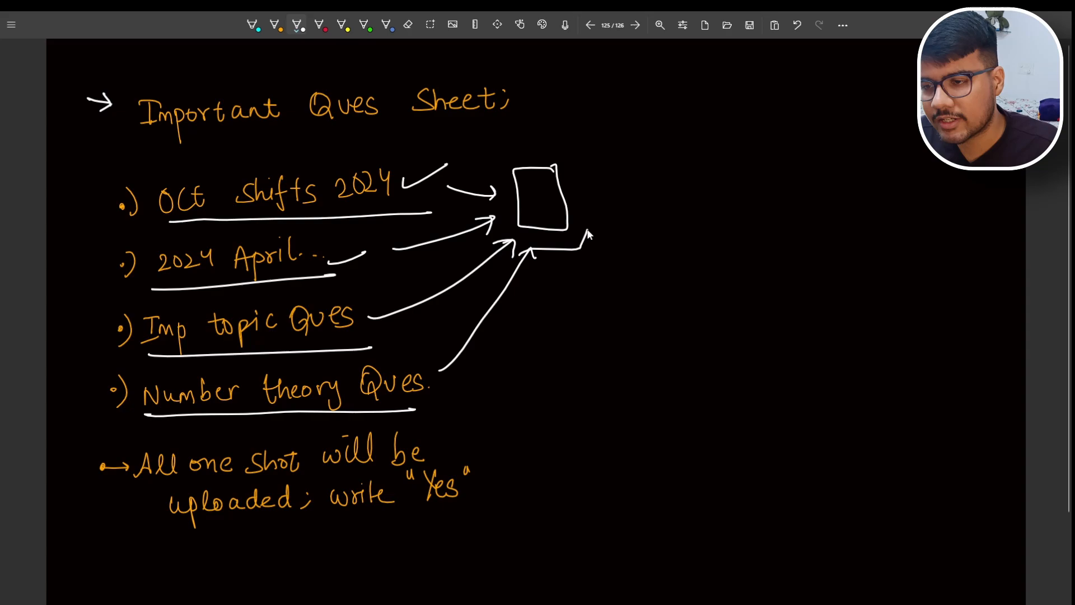
# - Draw a second box beside the first, a curved arrow joining first and last items, and underline the one-shot upload line
pyautogui.moveTo(579, 226); pyautogui.dragTo(641, 151)
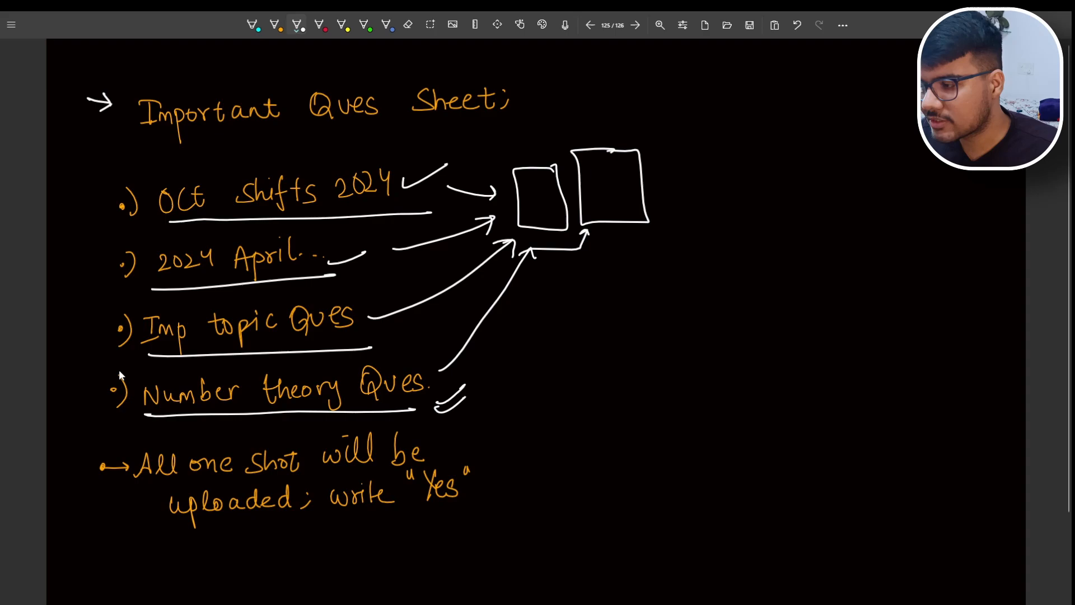
pyautogui.moveTo(86, 353); pyautogui.dragTo(124, 377)
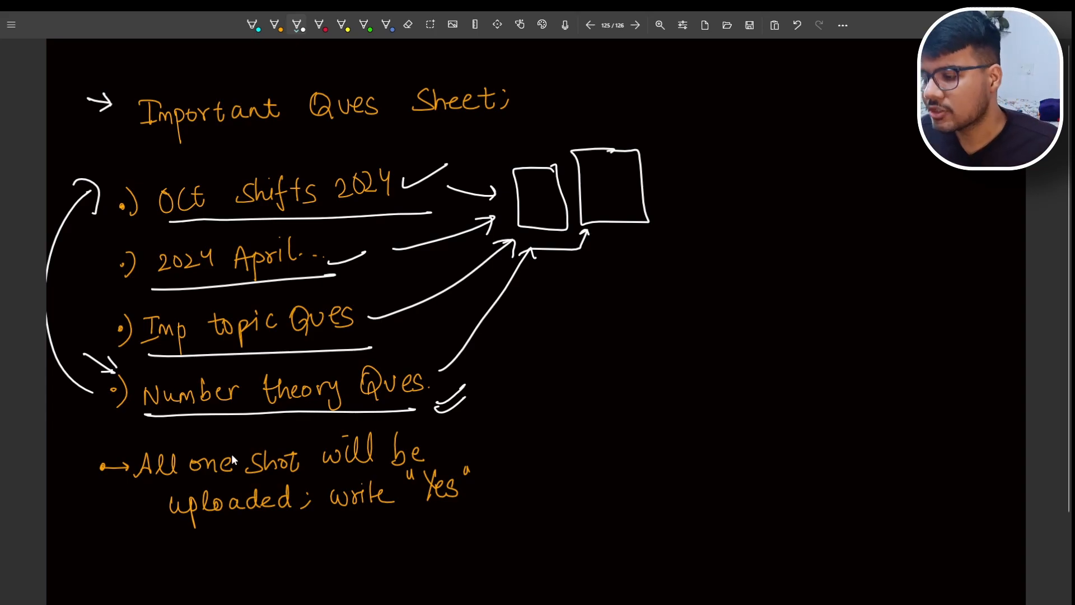
pyautogui.moveTo(145, 484); pyautogui.dragTo(411, 470)
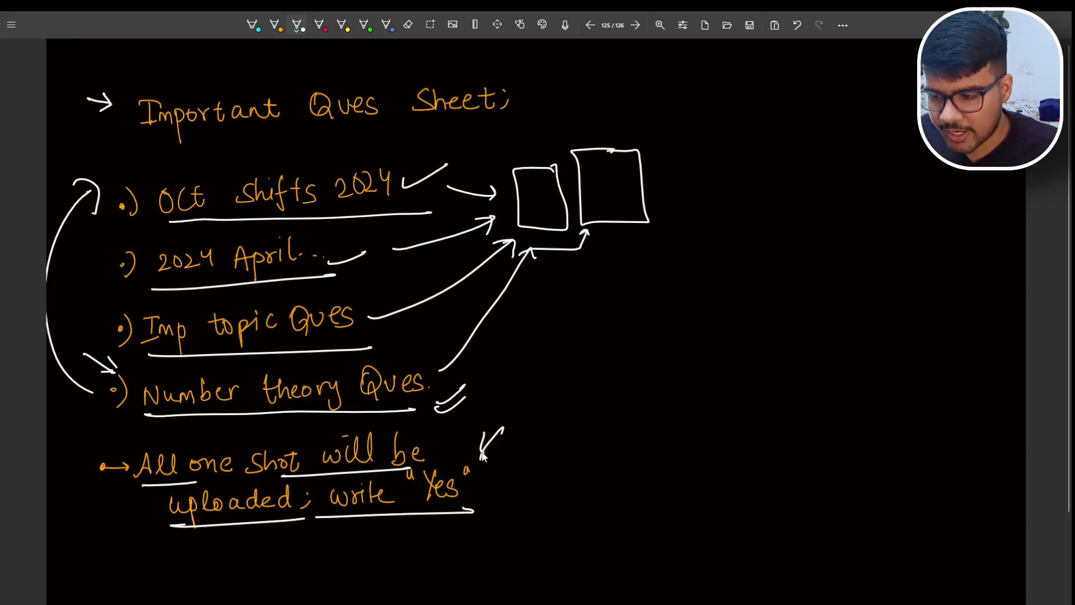
pyautogui.moveTo(521, 468)
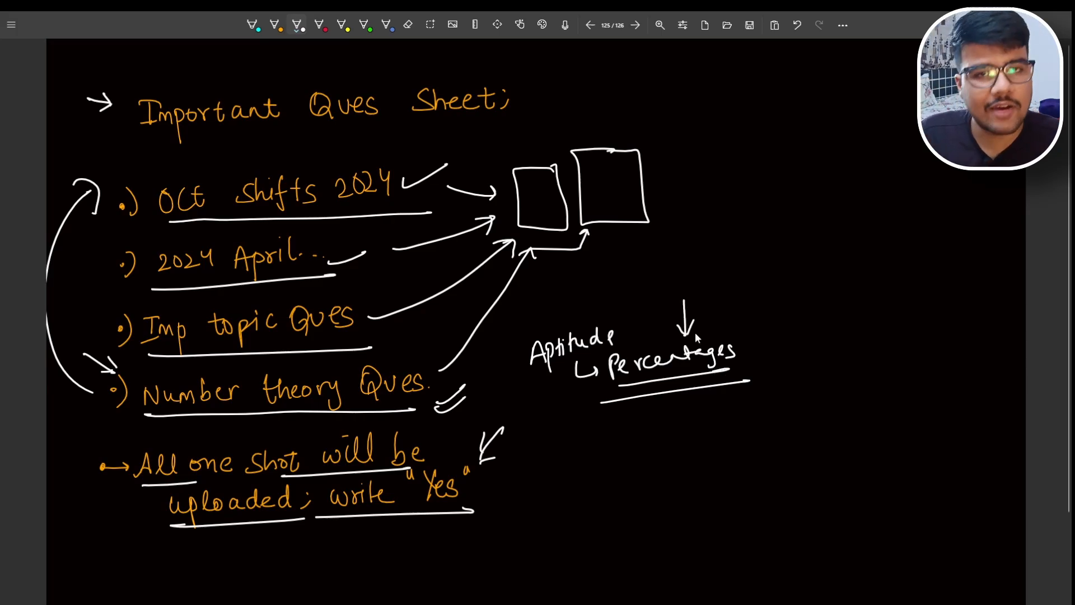
pyautogui.moveTo(721, 329)
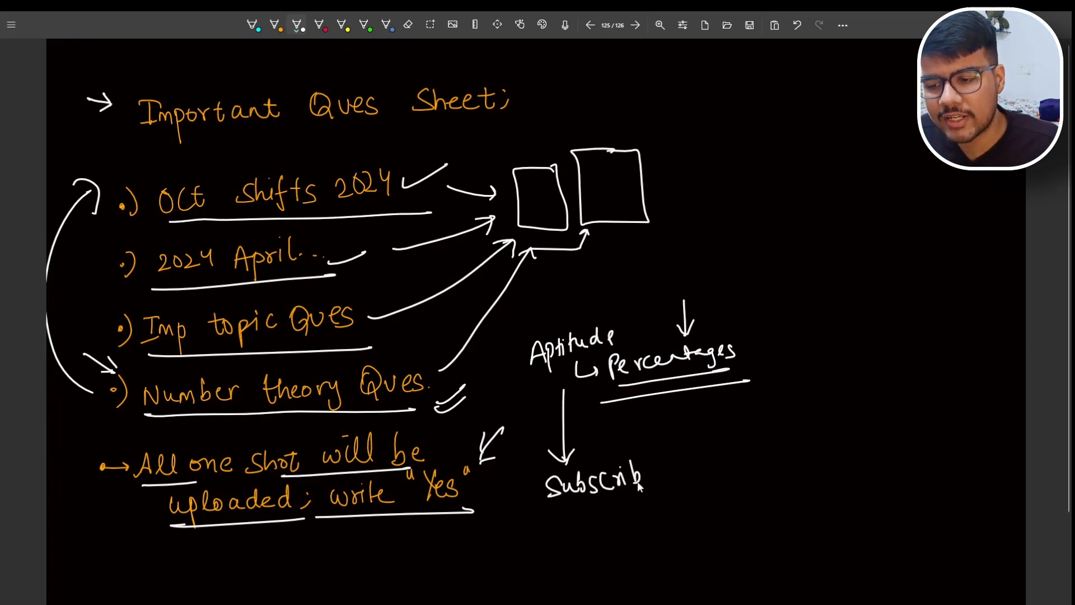
# - Write 'Aptitude' with 'Percentages' underlined beneath, a down arrow, and a 'Subscribe' reminder
pyautogui.moveTo(672, 494); pyautogui.dragTo(698, 455)
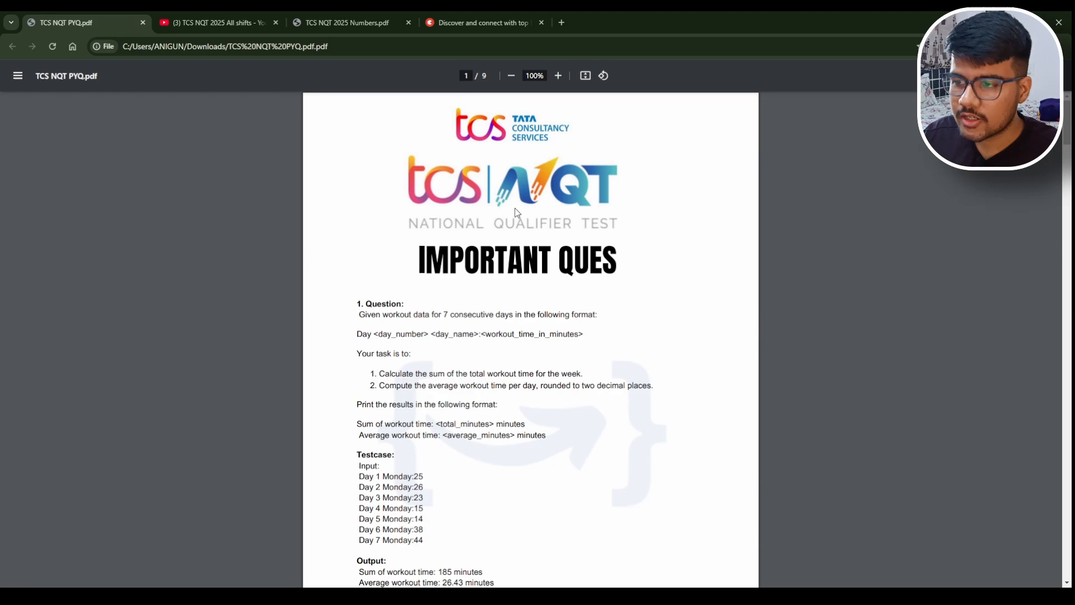
# - Scroll to the workout-time question and select its testcase input word and two expected Output lines
pyautogui.scroll(-3)
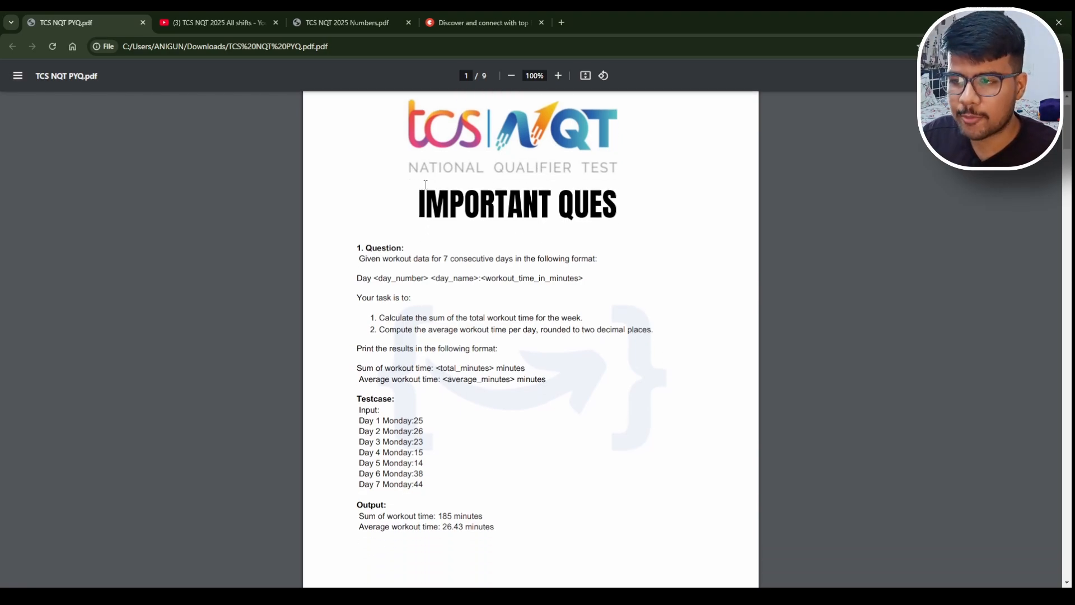
pyautogui.scroll(-3)
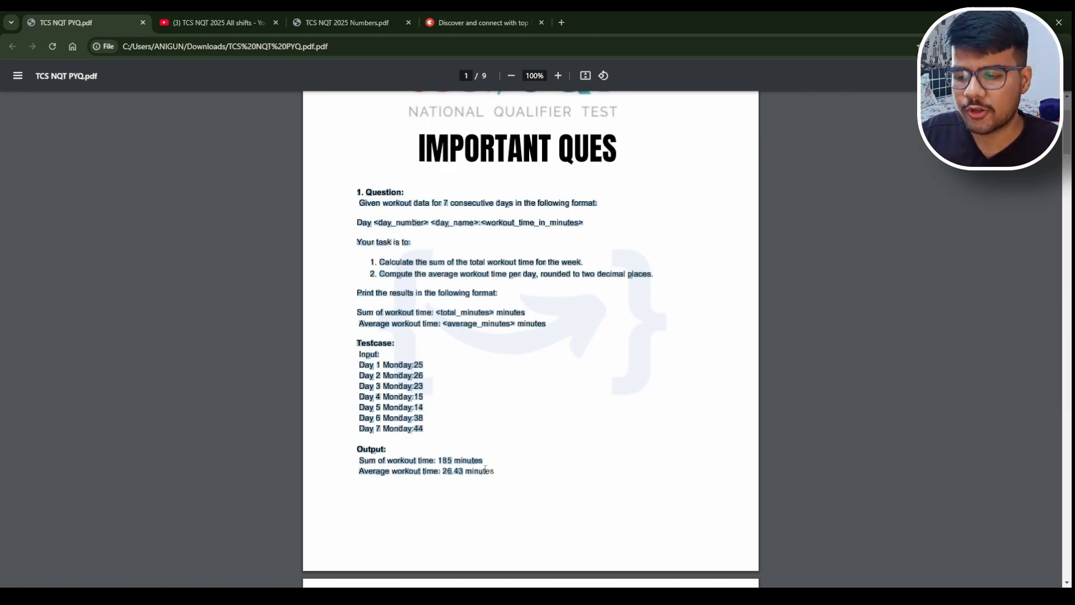
pyautogui.scroll(-3)
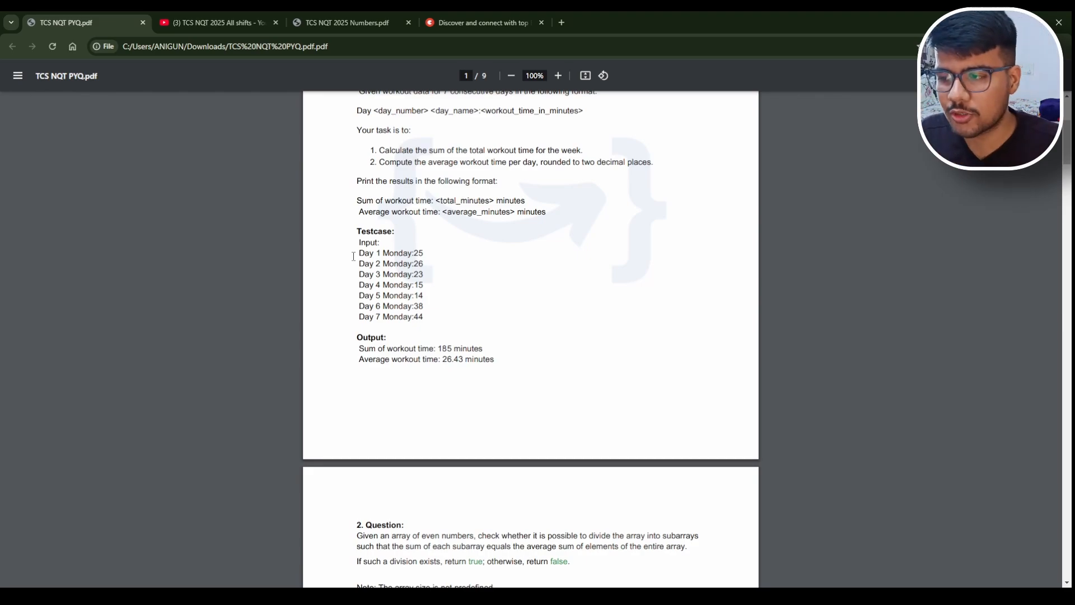
pyautogui.moveTo(356, 252); pyautogui.dragTo(423, 316)
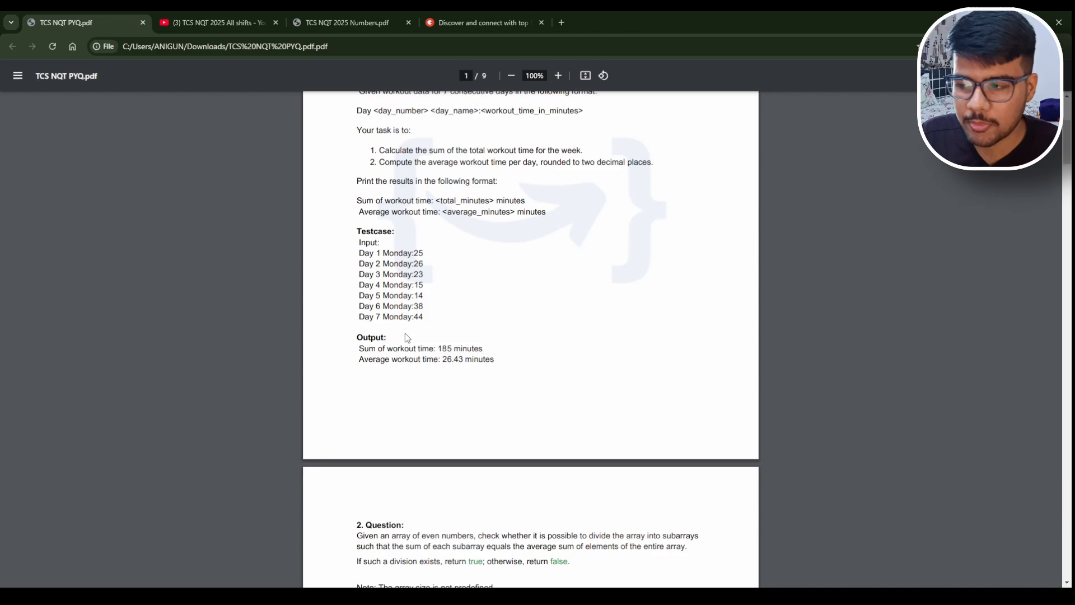
pyautogui.moveTo(360, 347); pyautogui.dragTo(494, 358)
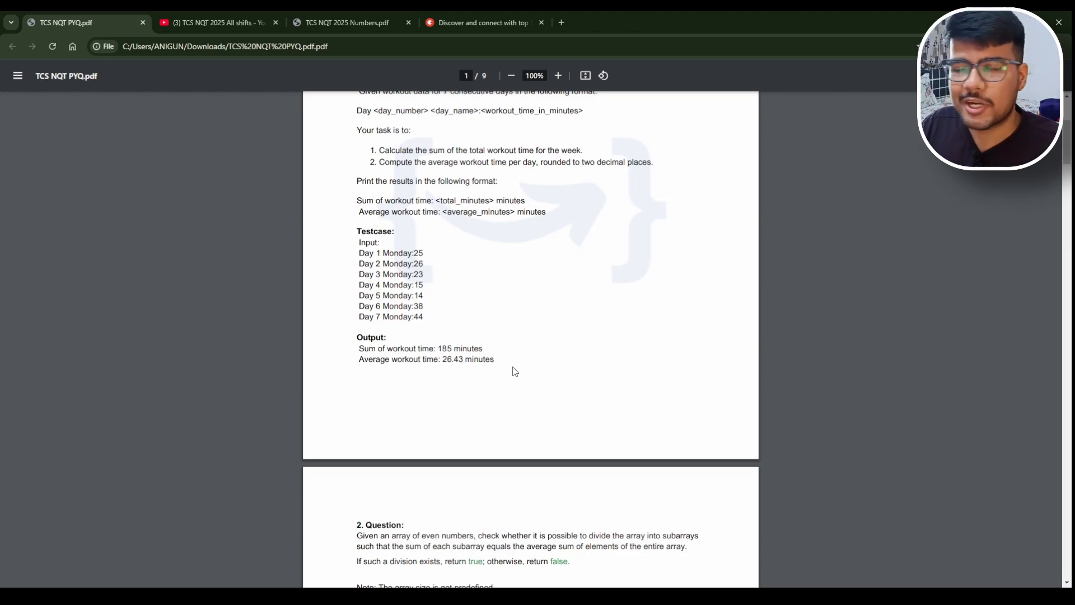
pyautogui.doubleClick(364, 252)
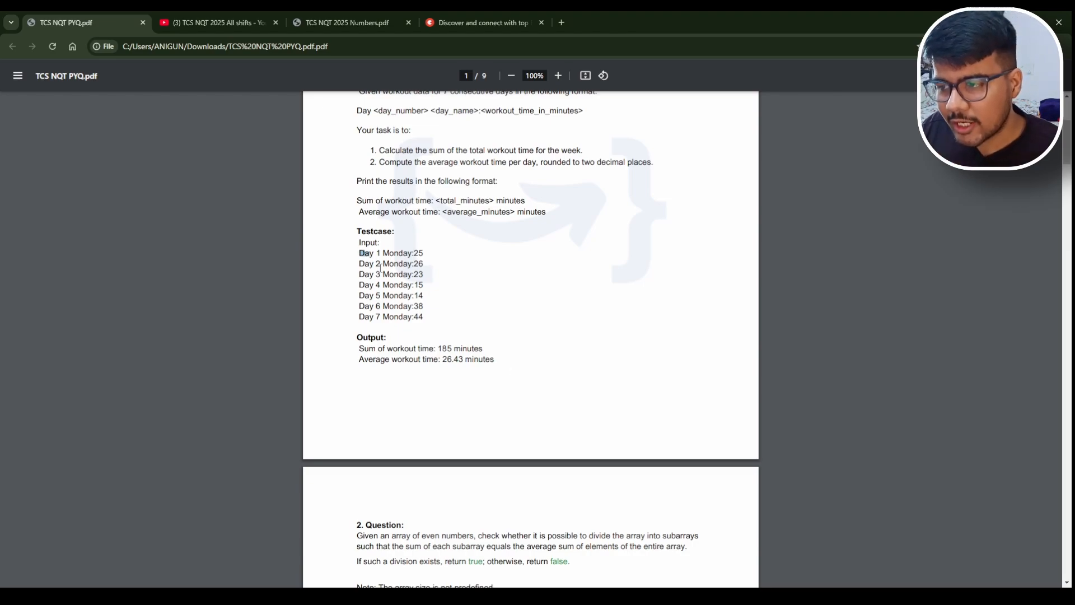
pyautogui.moveTo(359, 252); pyautogui.dragTo(502, 360)
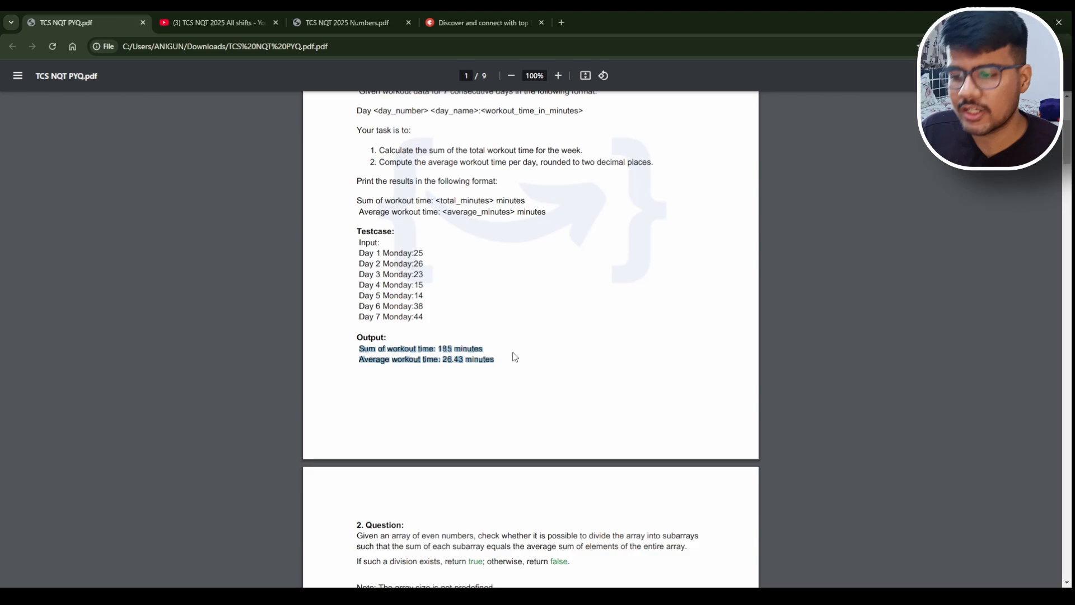
pyautogui.scroll(-3)
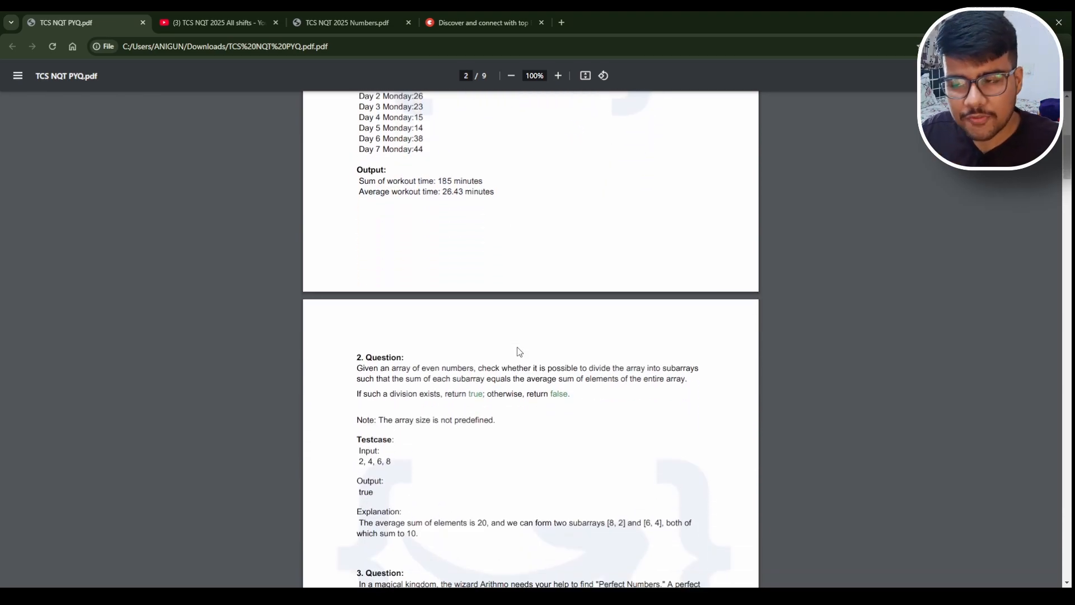
# - Scroll the PYQ PDF from page 2 down to page 8's duplicates, mean-median and smallest-element questions
pyautogui.scroll(-3)
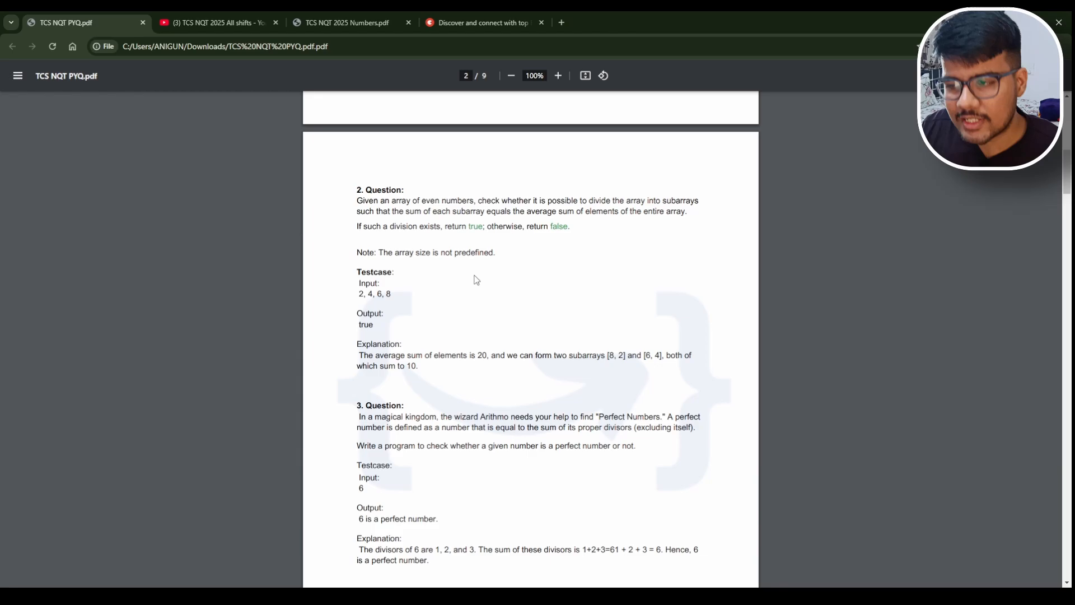
pyautogui.scroll(-3)
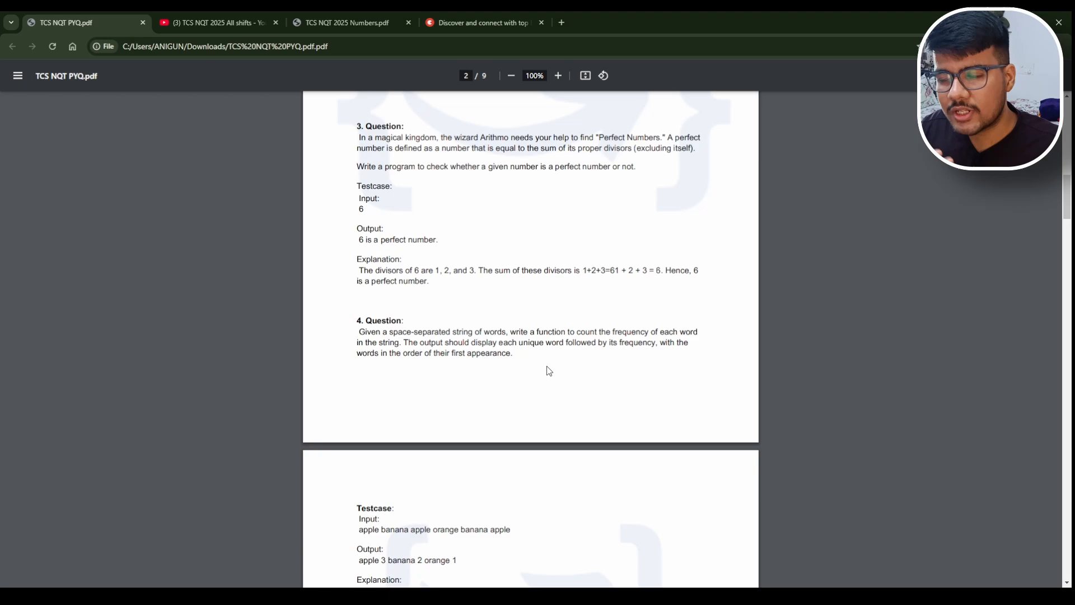
pyautogui.scroll(-3)
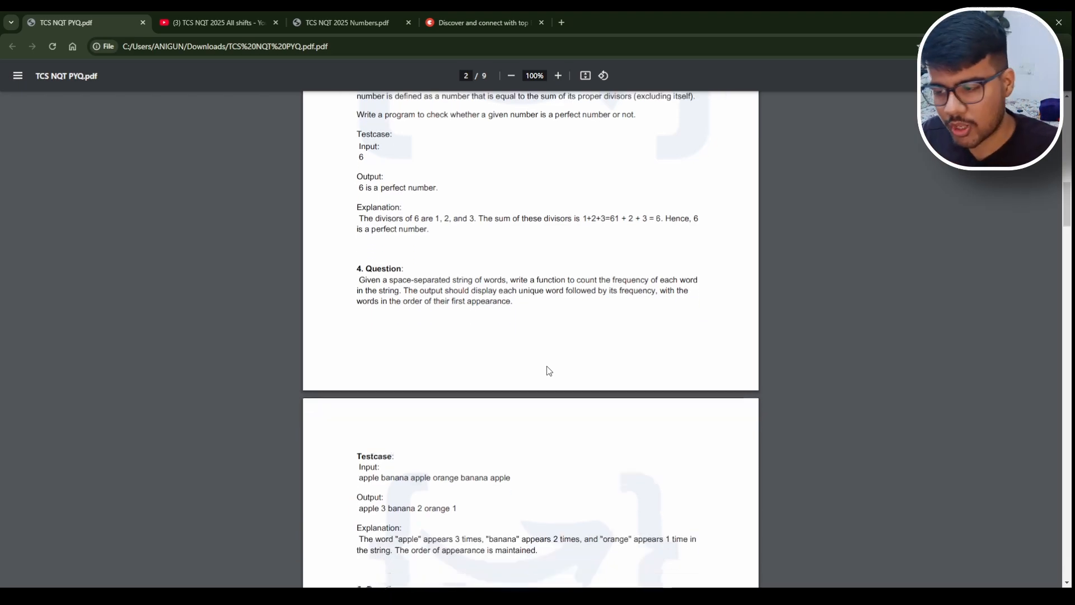
pyautogui.scroll(-3)
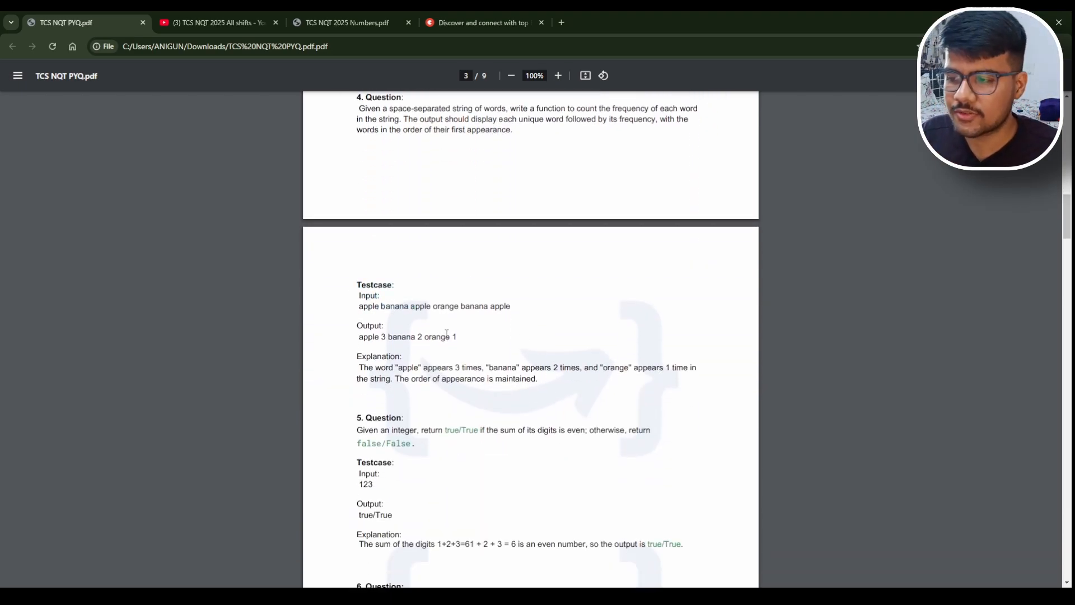
pyautogui.scroll(-3)
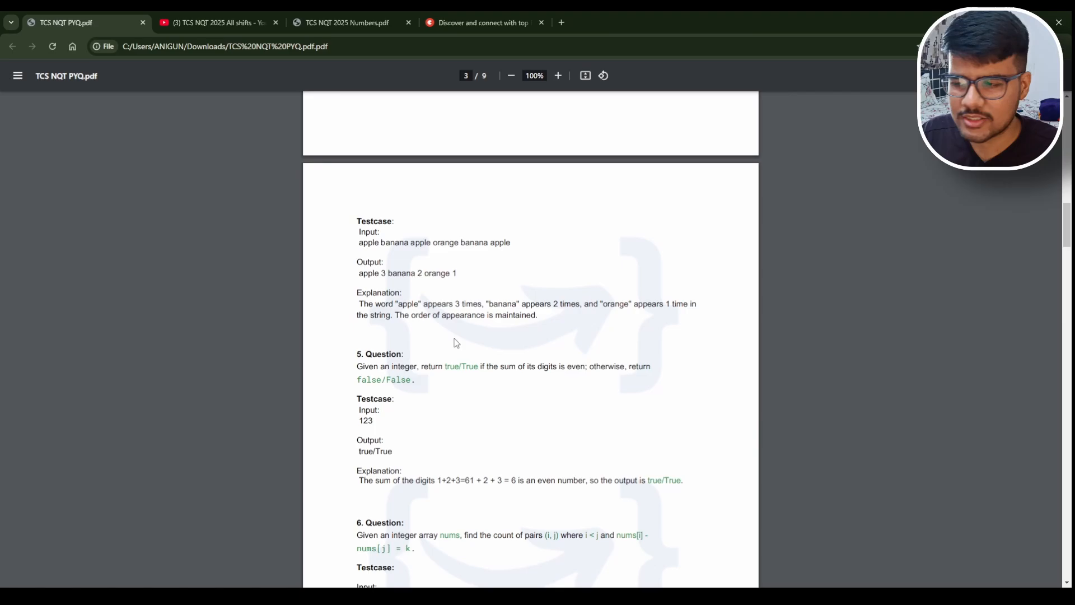
pyautogui.scroll(-3)
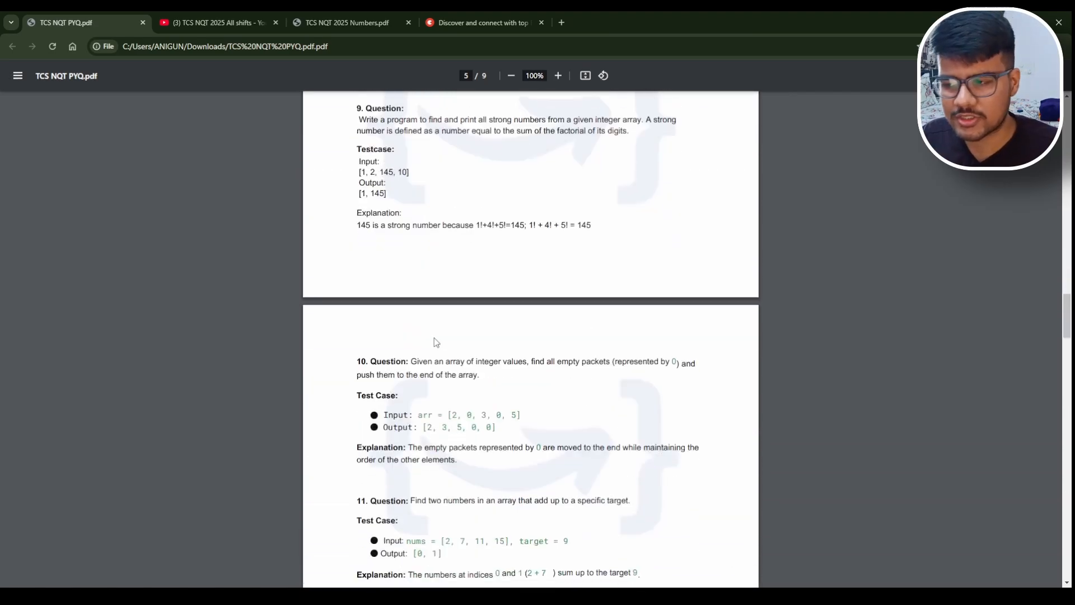
pyautogui.scroll(-3)
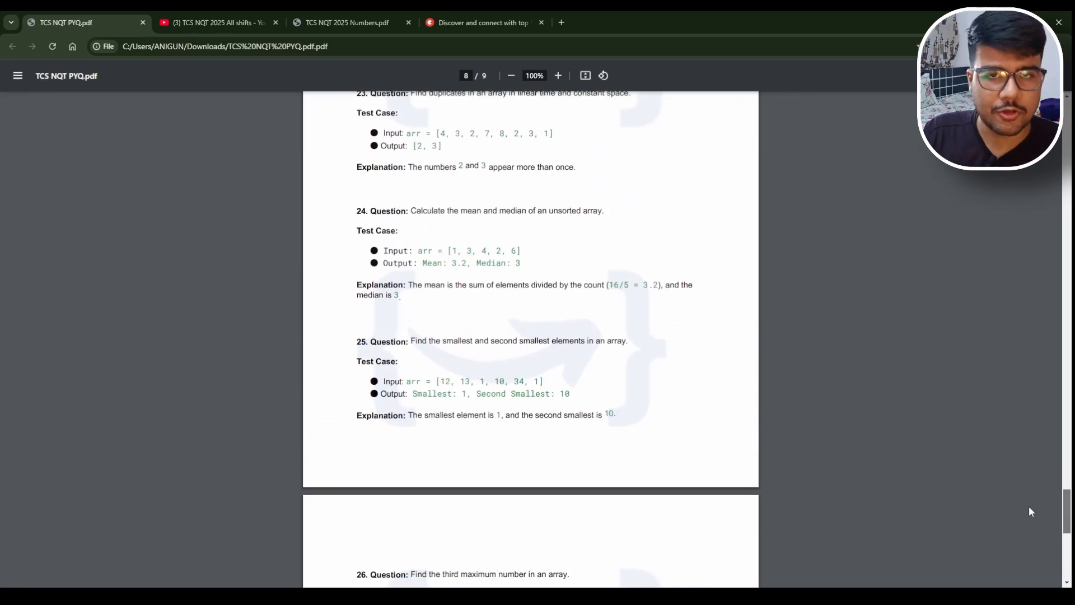
pyautogui.moveTo(1033, 488)
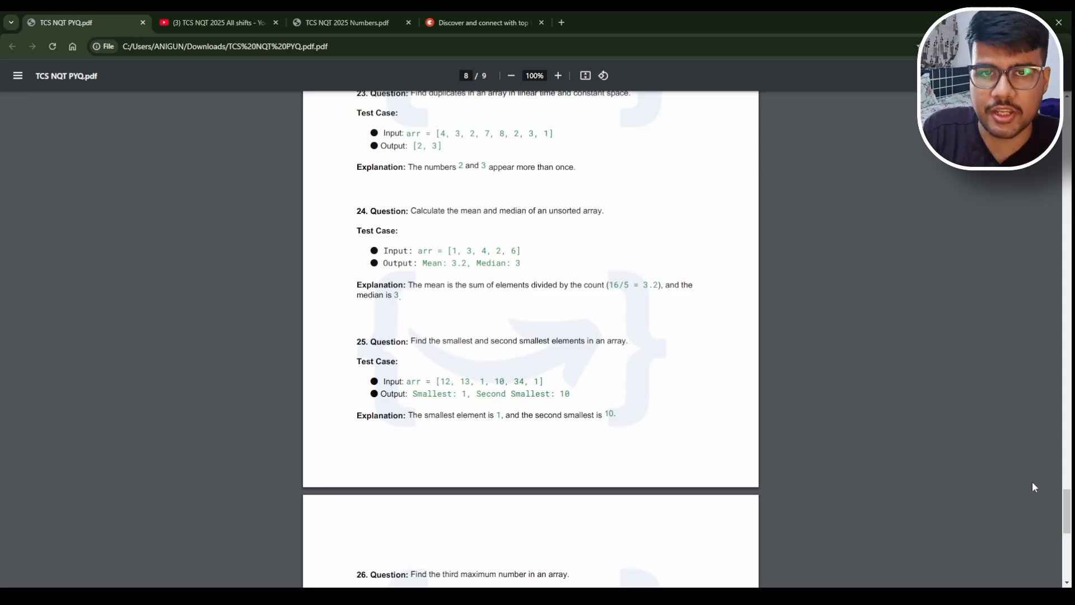
pyautogui.moveTo(710, 303)
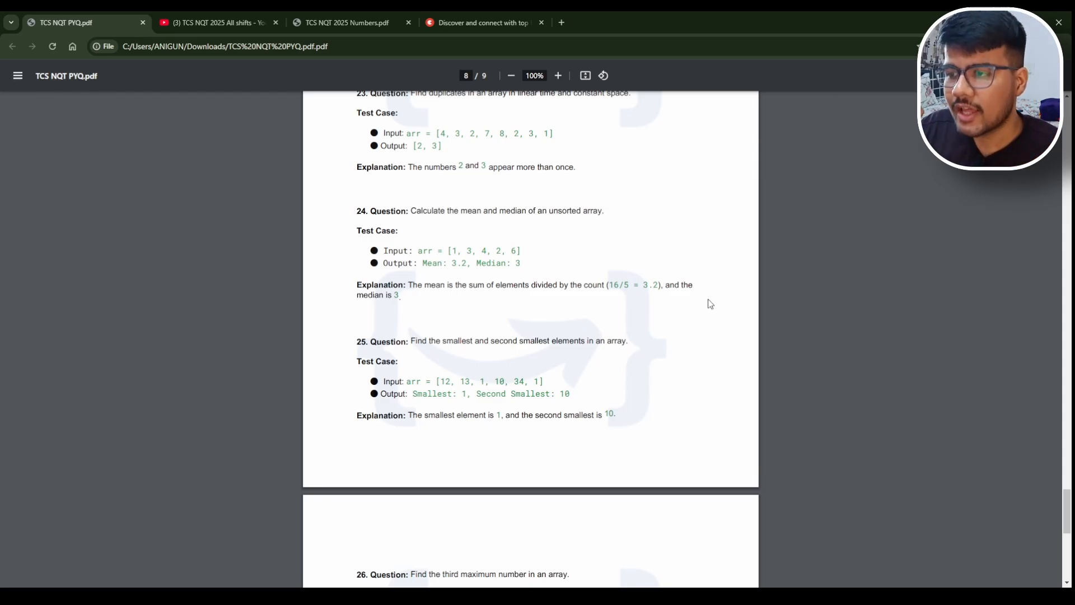
# - Scroll the eight-video TCS NQT 2025 All shifts playlist, skim the Numbers PDF, and return to the playlist
pyautogui.click(214, 22)
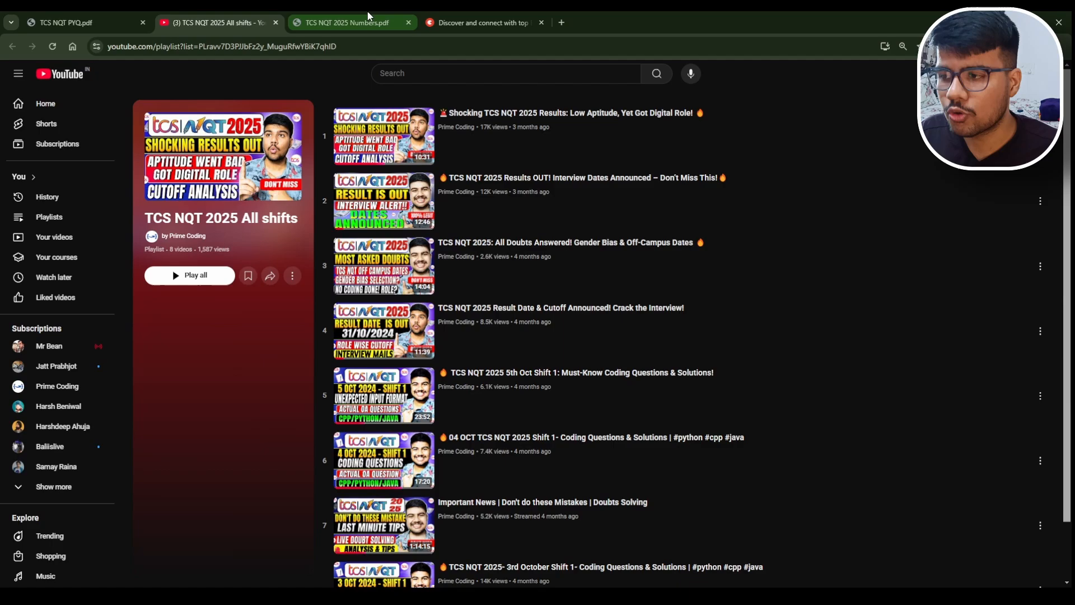
pyautogui.scroll(-3)
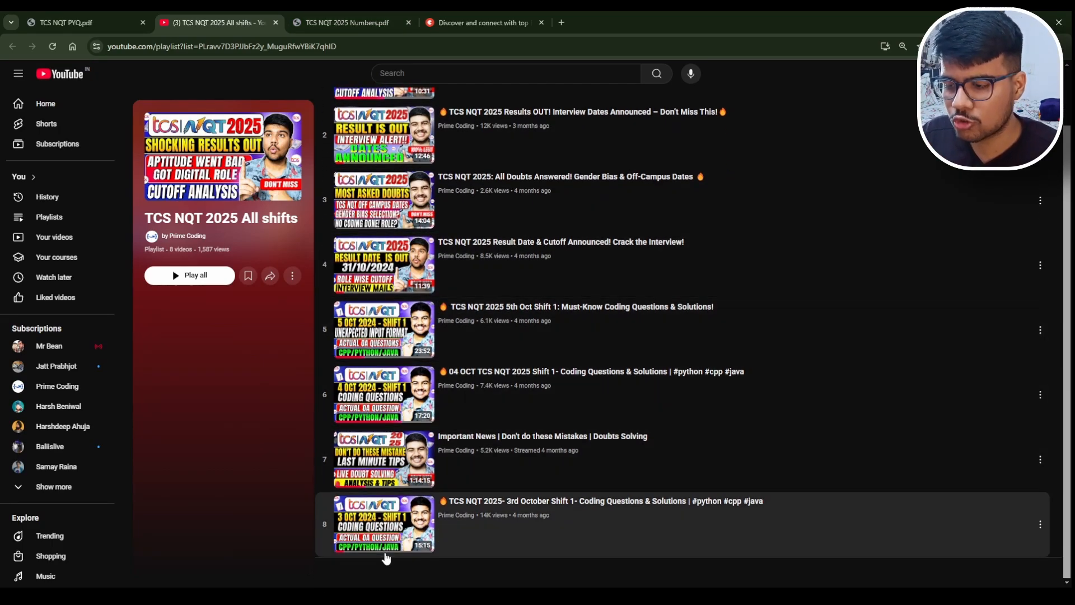
pyautogui.click(349, 22)
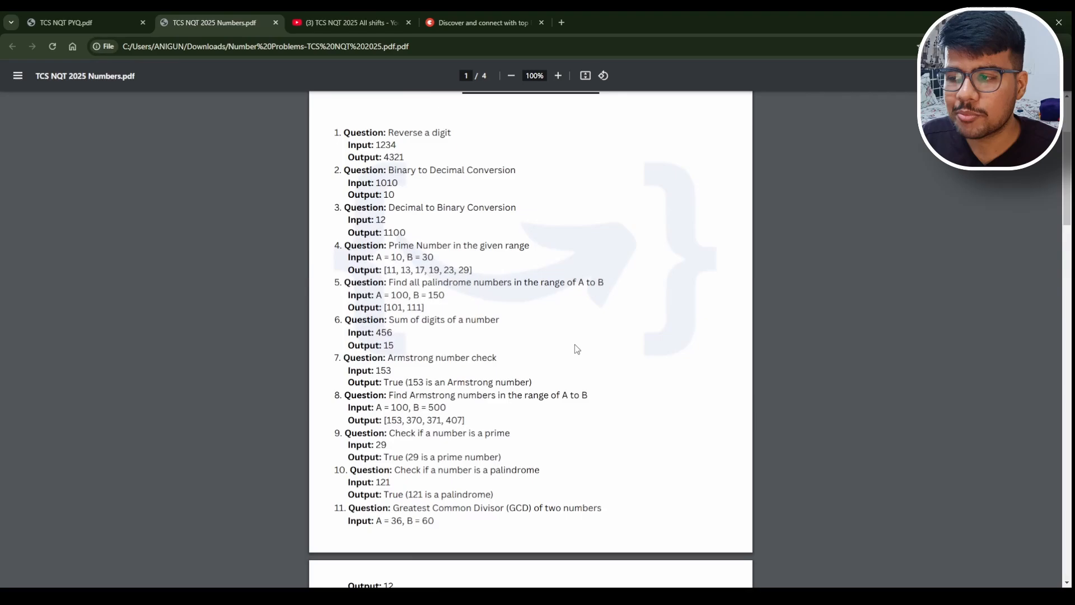
pyautogui.click(348, 22)
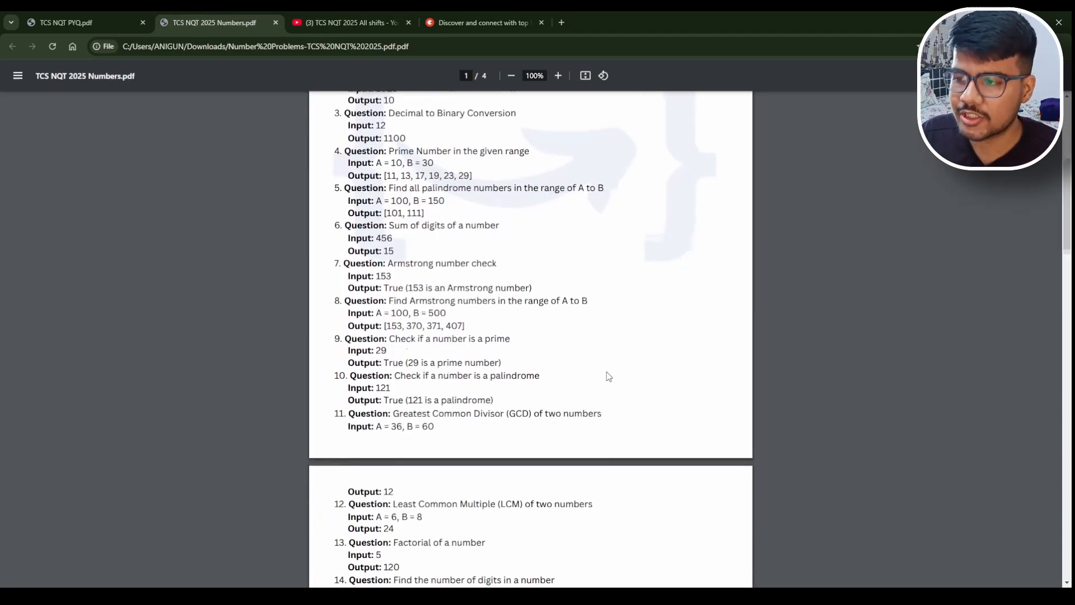
pyautogui.scroll(-3)
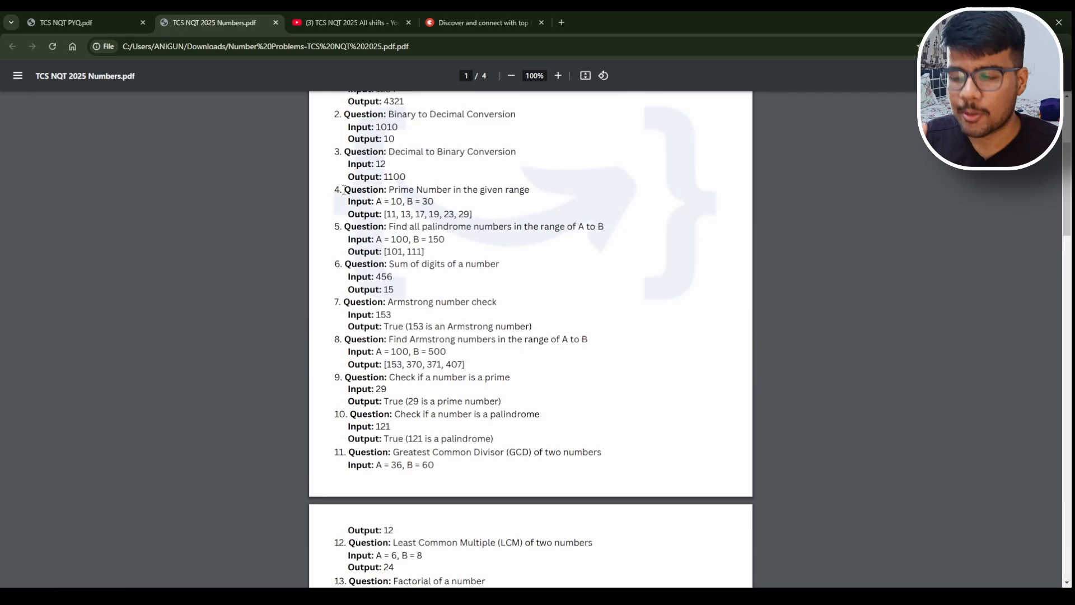
pyautogui.click(346, 22)
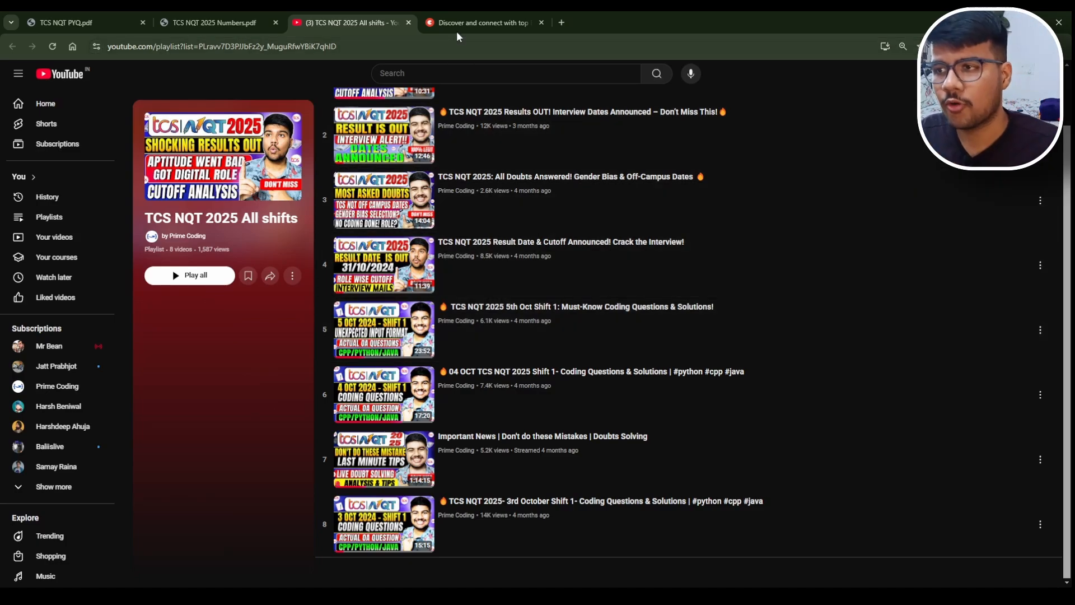
# - Return to the Topmate mentor listings and dismiss the Call Now popup
pyautogui.click(480, 23)
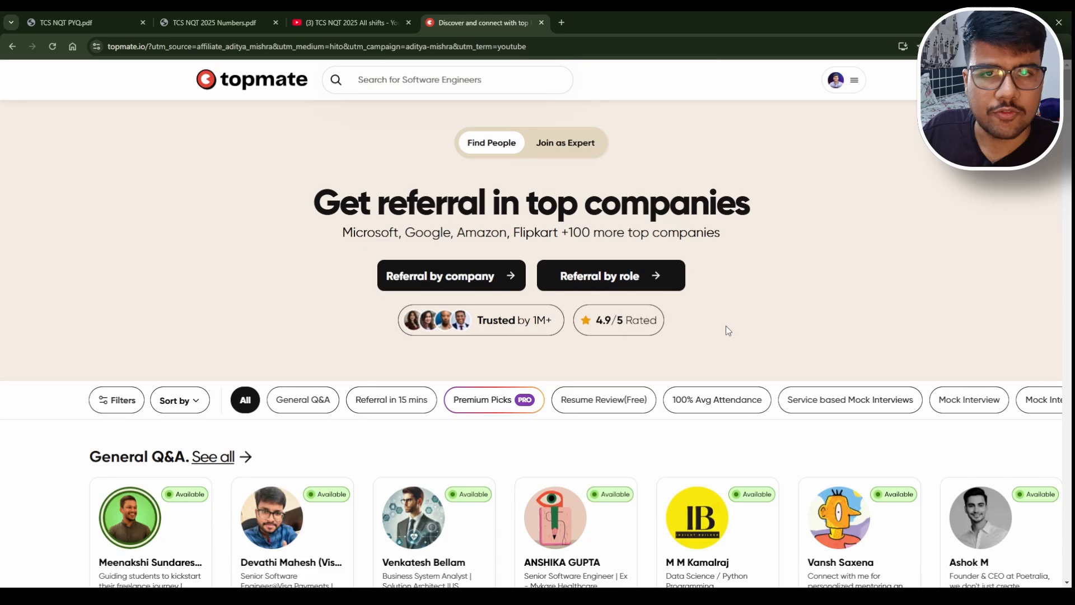
pyautogui.scroll(-3)
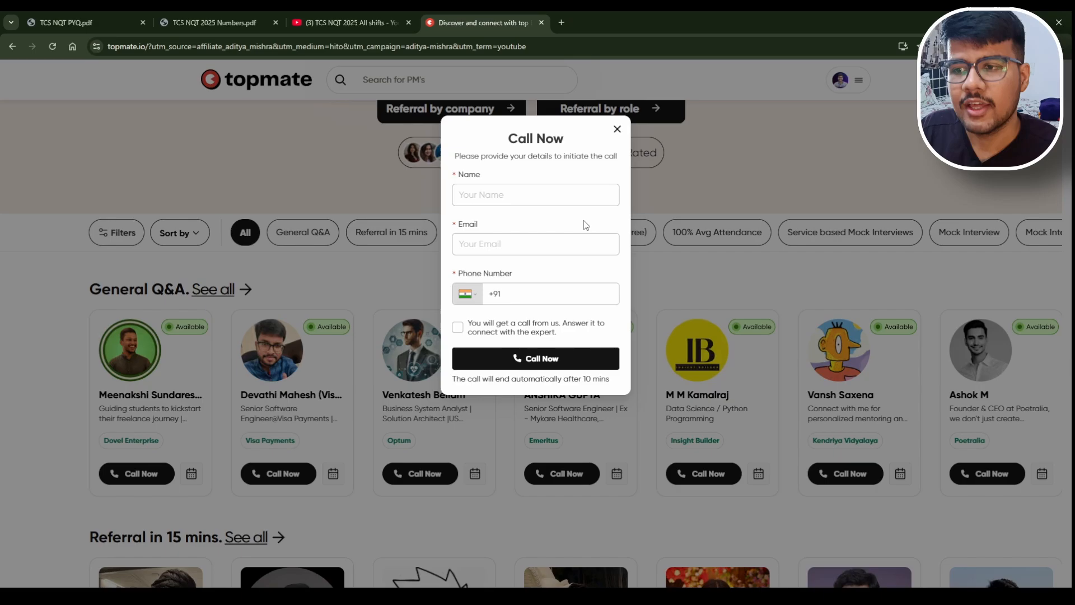
pyautogui.click(616, 129)
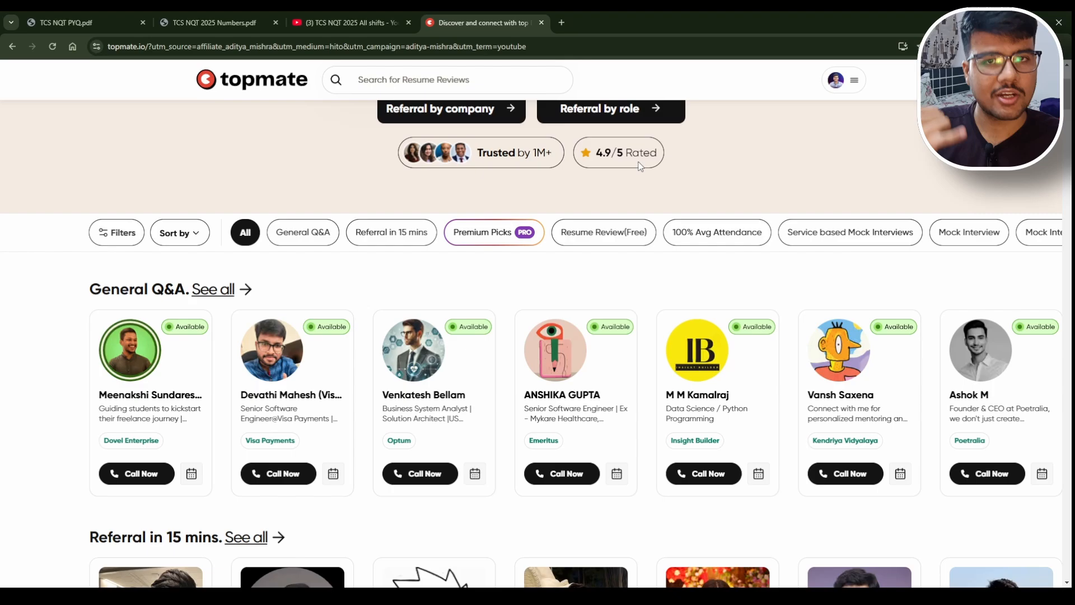
# - Scroll past General Q&A and Referral in 15 mins listings to a mentor's Only For Referrals Request form
pyautogui.scroll(-3)
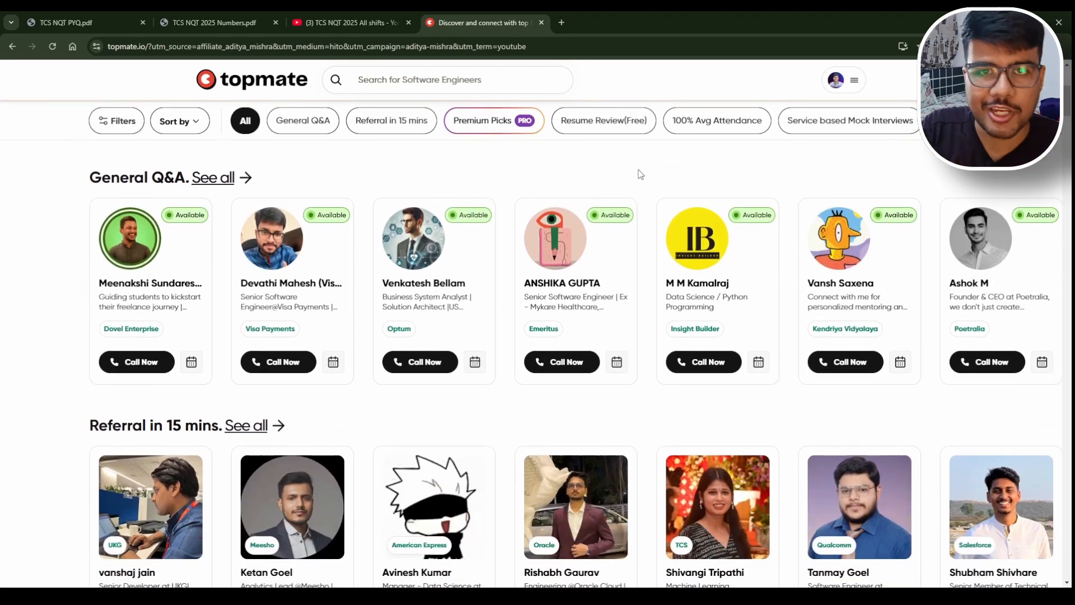
pyautogui.scroll(-3)
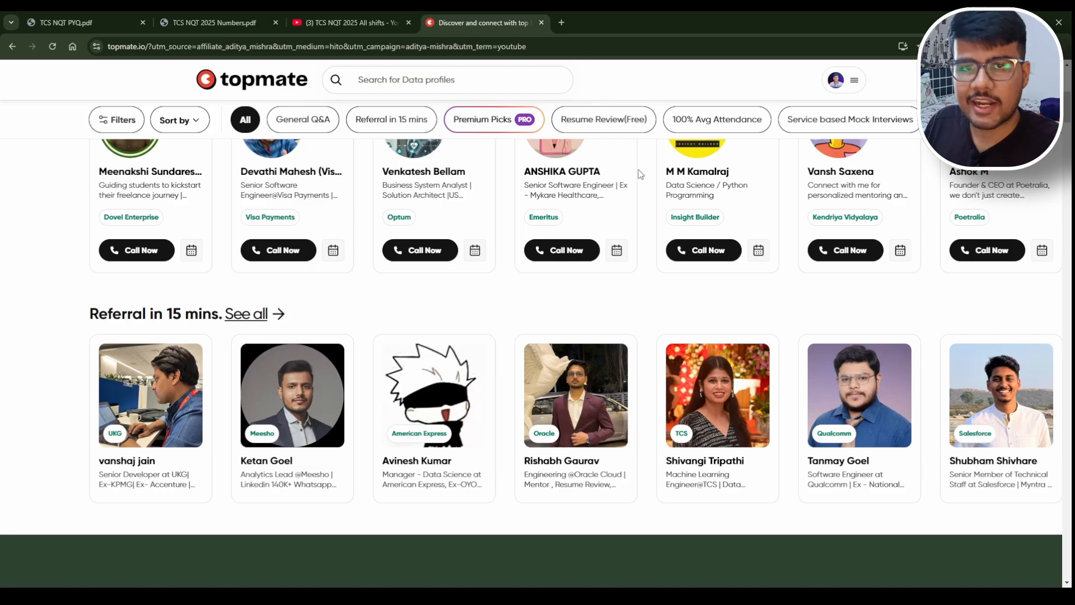
pyautogui.scroll(-3)
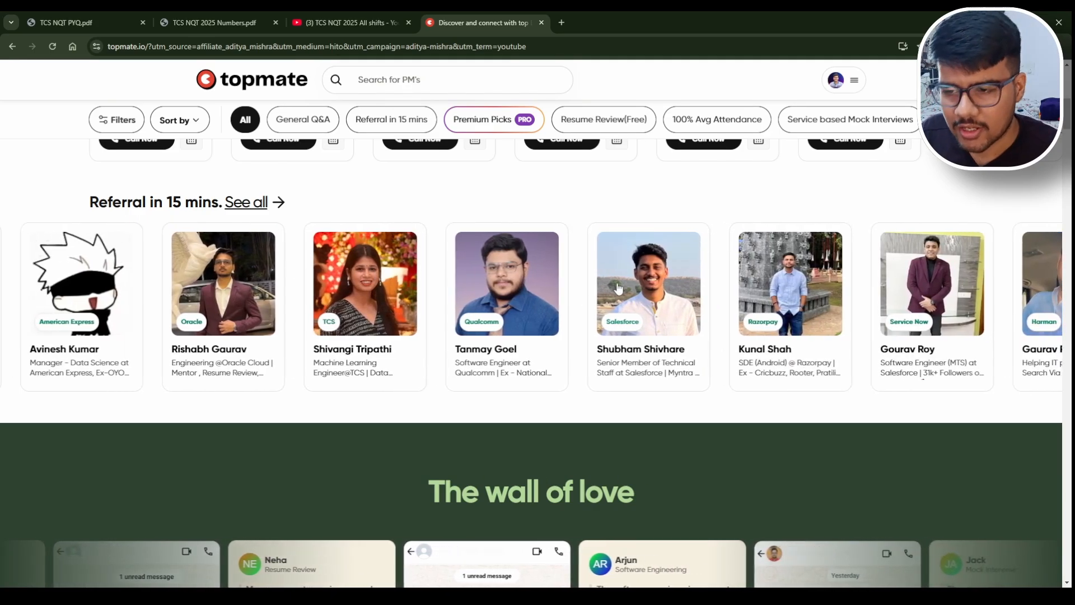
pyautogui.click(790, 283)
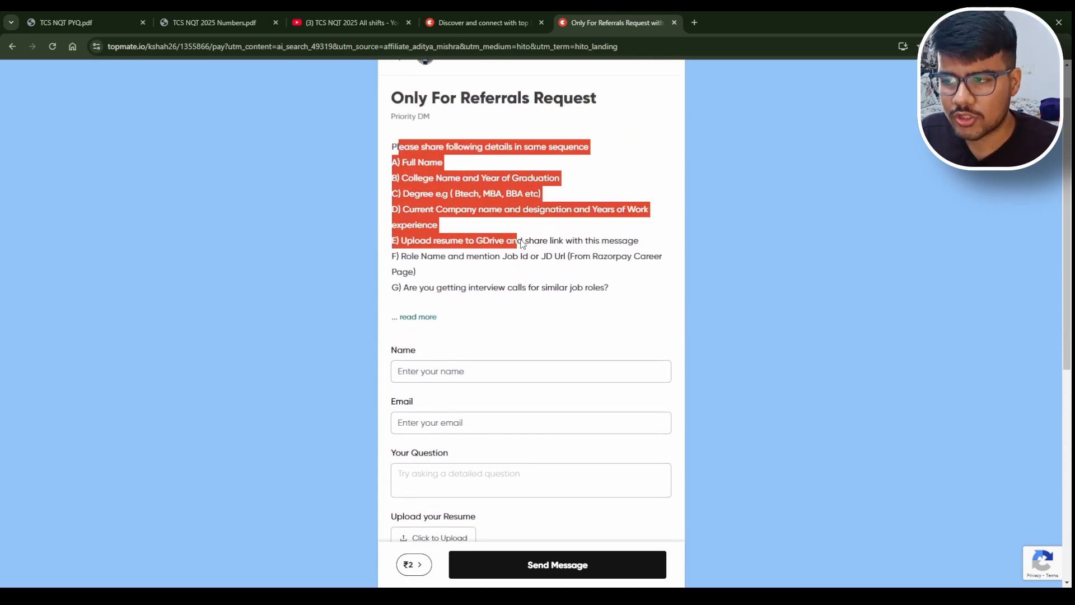
# - Scroll the referral booking form and focus its question box
pyautogui.scroll(-3)
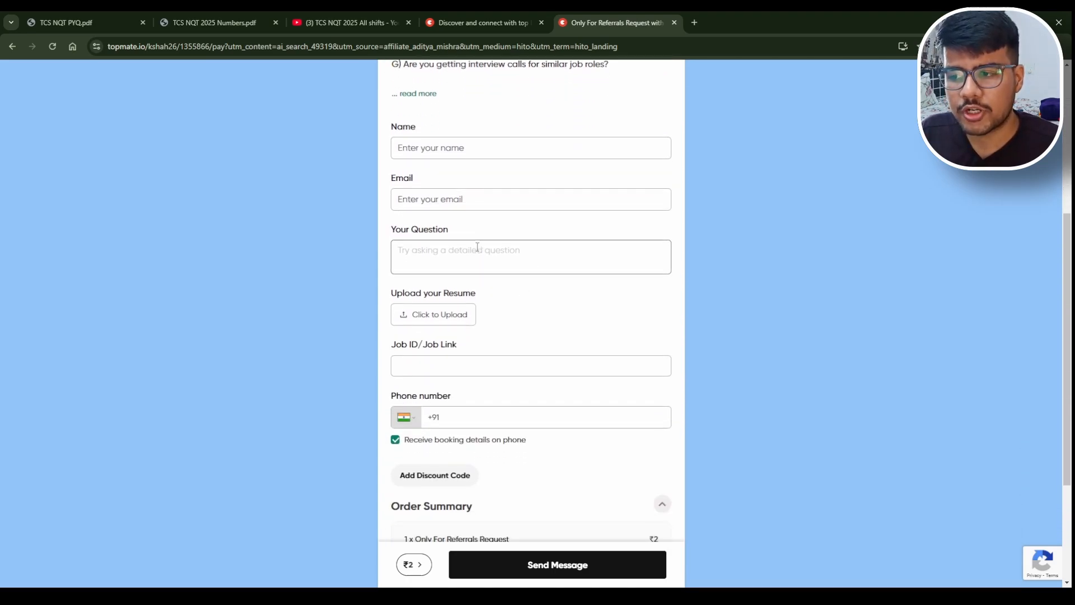
pyautogui.click(529, 257)
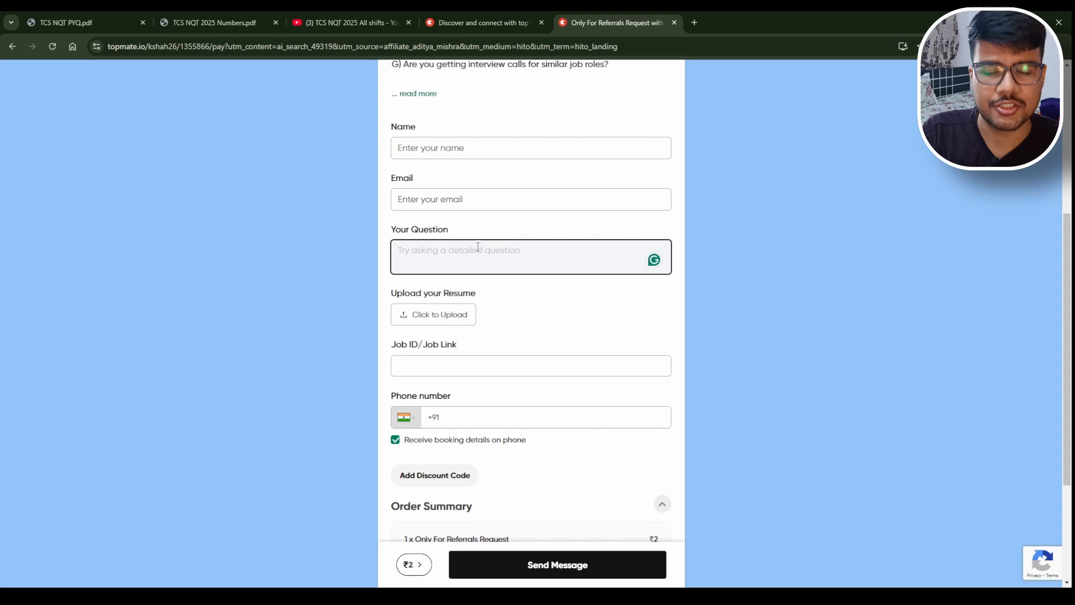
pyautogui.scroll(-3)
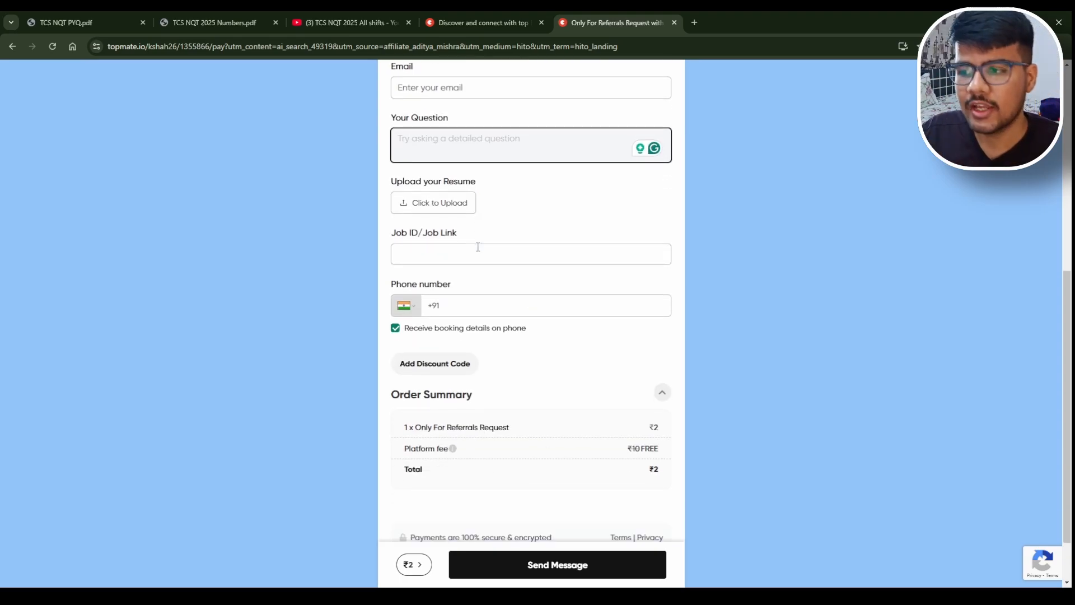
pyautogui.scroll(-3)
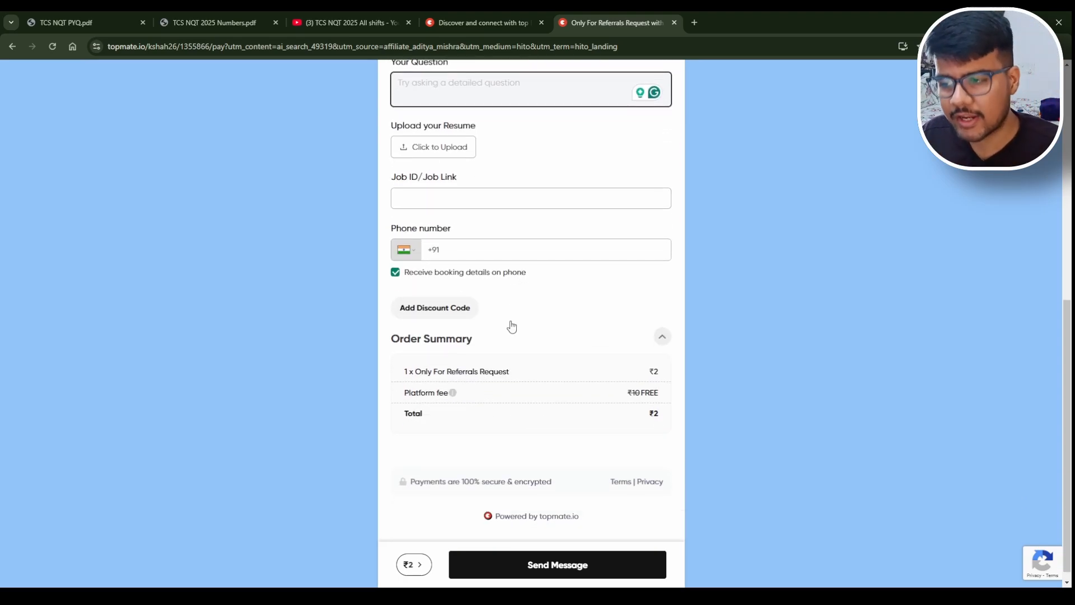
# - Apply discount code aditya-20, showing ₹0 saved on the ₹2 total, then open a coding mentor's profile
pyautogui.click(434, 307)
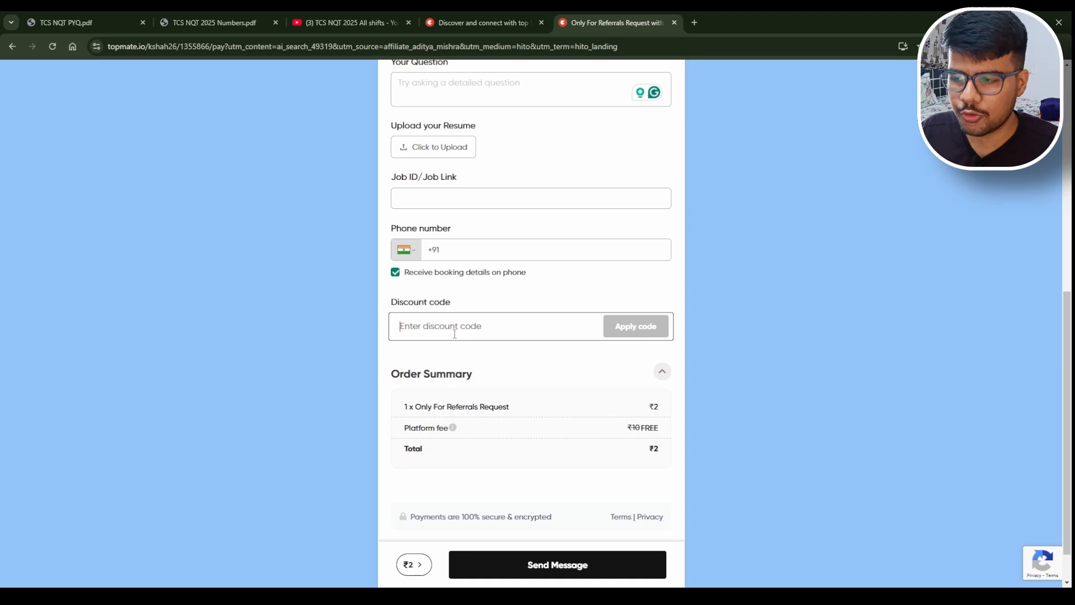
pyautogui.write('aditya-')
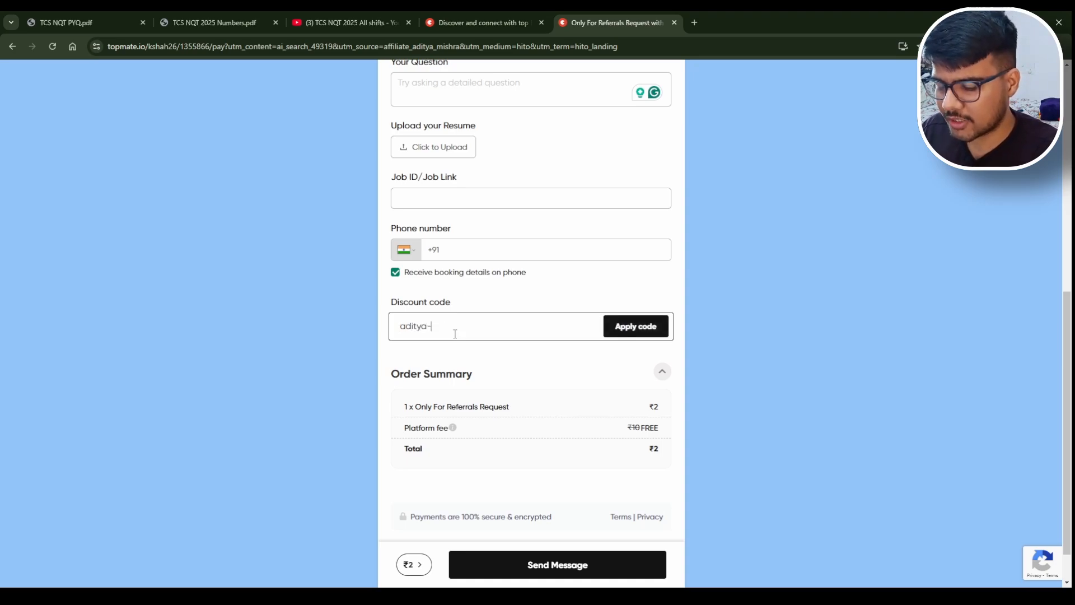
pyautogui.write('20')
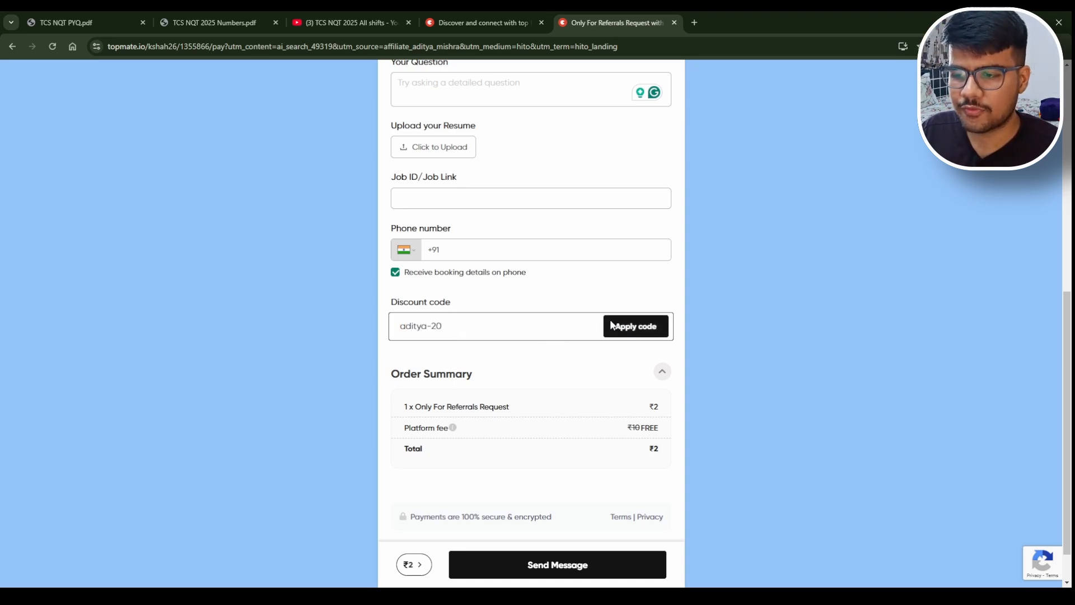
pyautogui.click(634, 326)
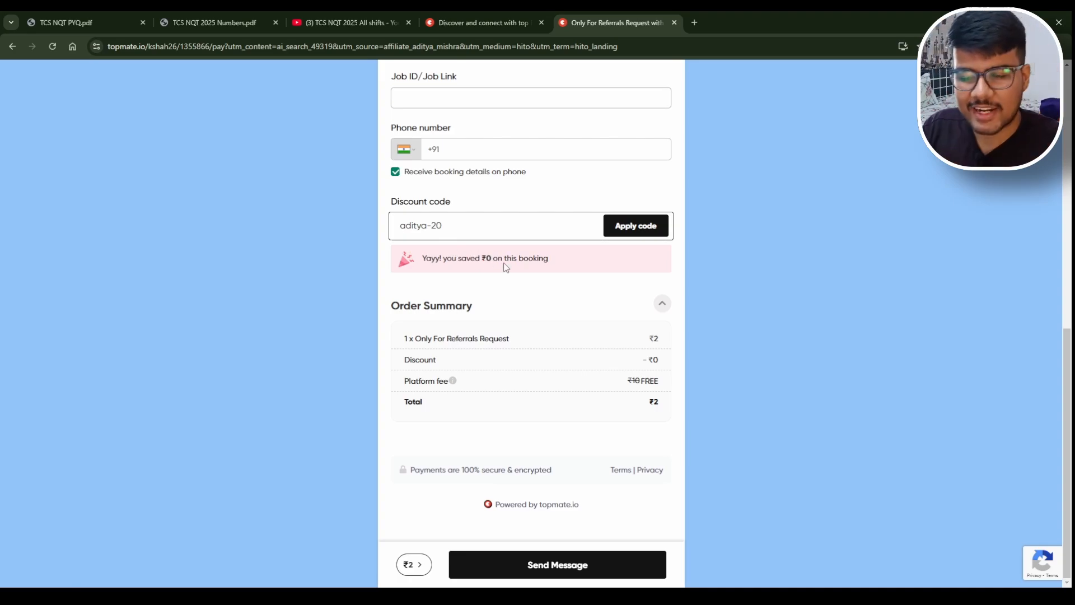
pyautogui.moveTo(503, 265)
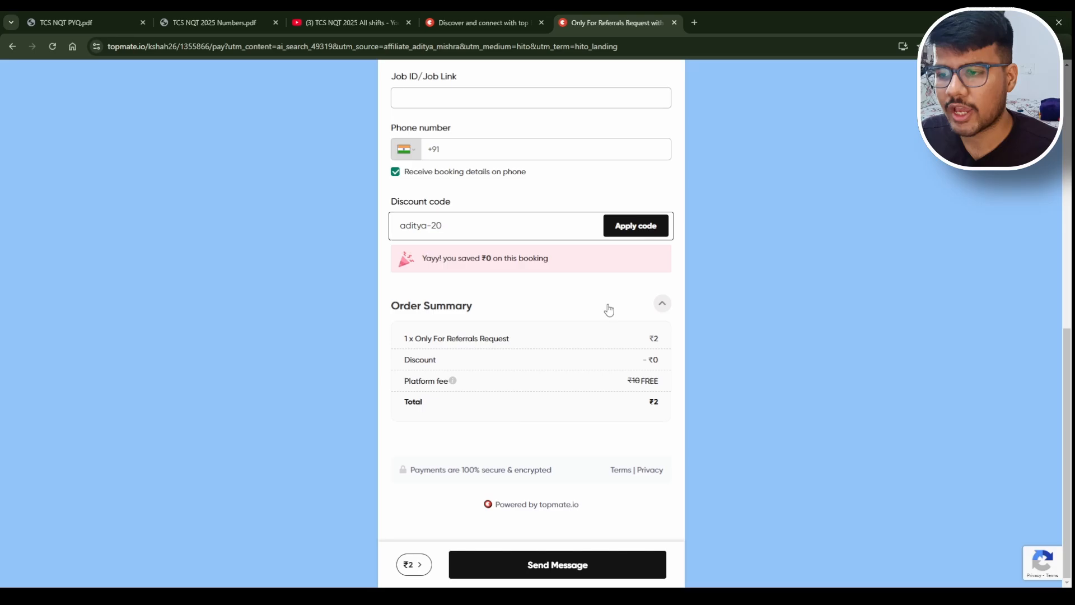
pyautogui.scroll(3)
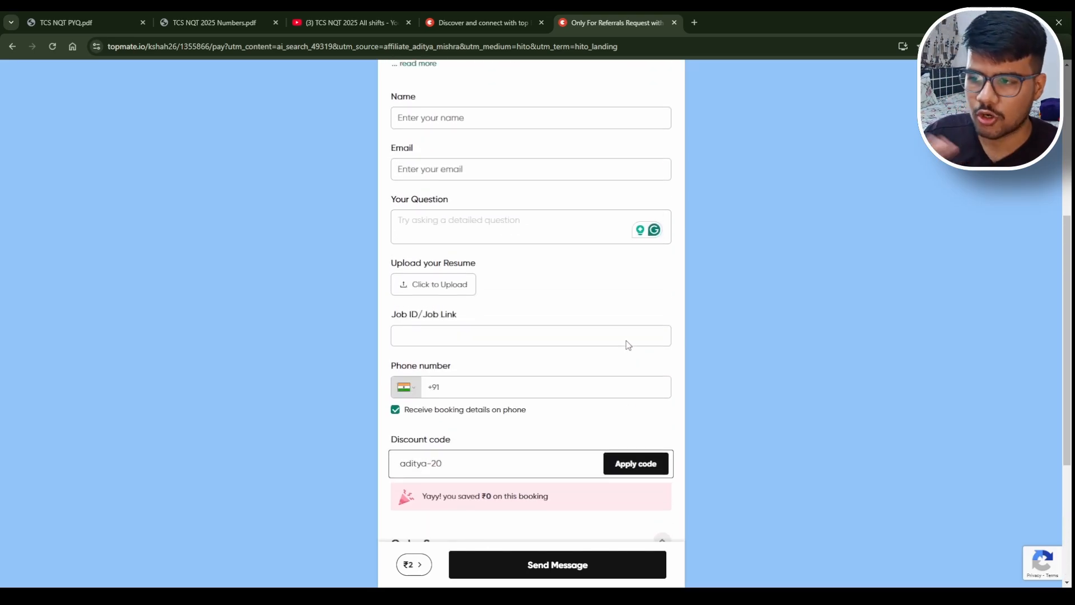
pyautogui.click(483, 23)
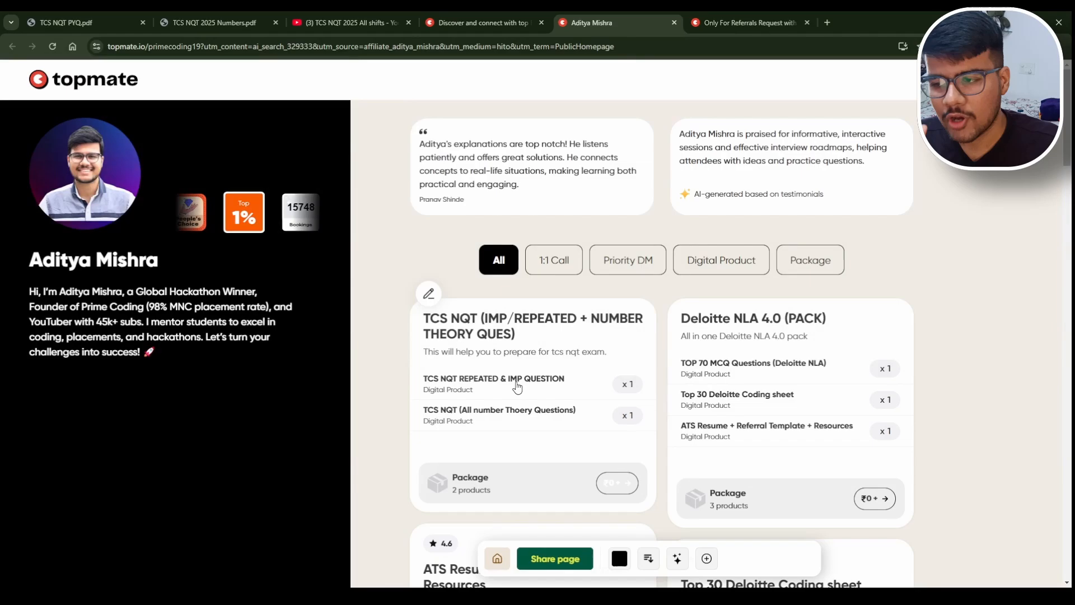
# - Scroll Aditya Mishra's listings past the TCS NQT packages and digital products to the I Am With You! call
pyautogui.scroll(-3)
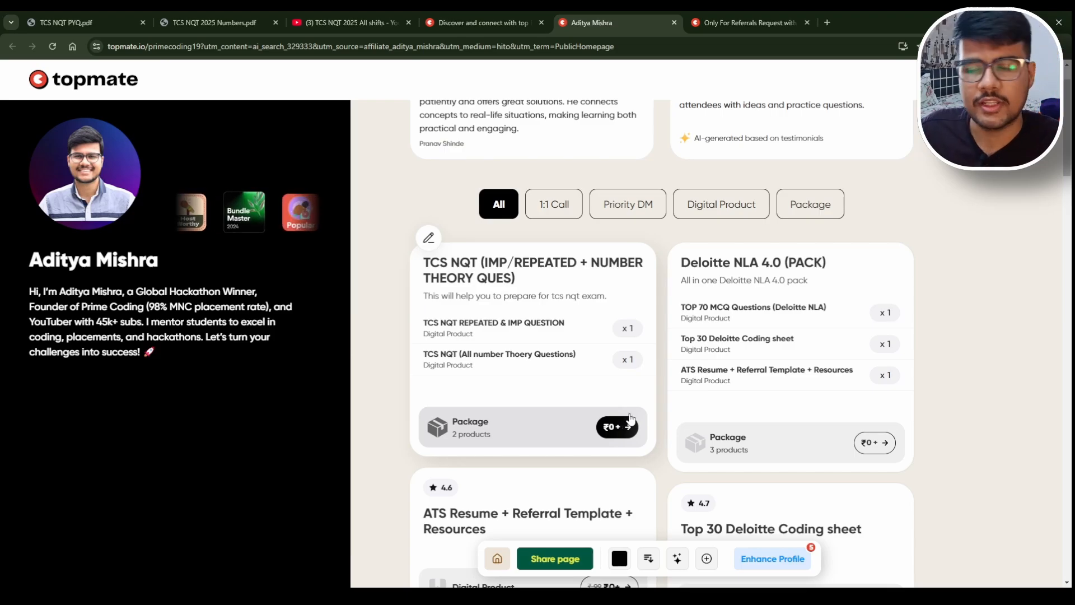
pyautogui.scroll(-3)
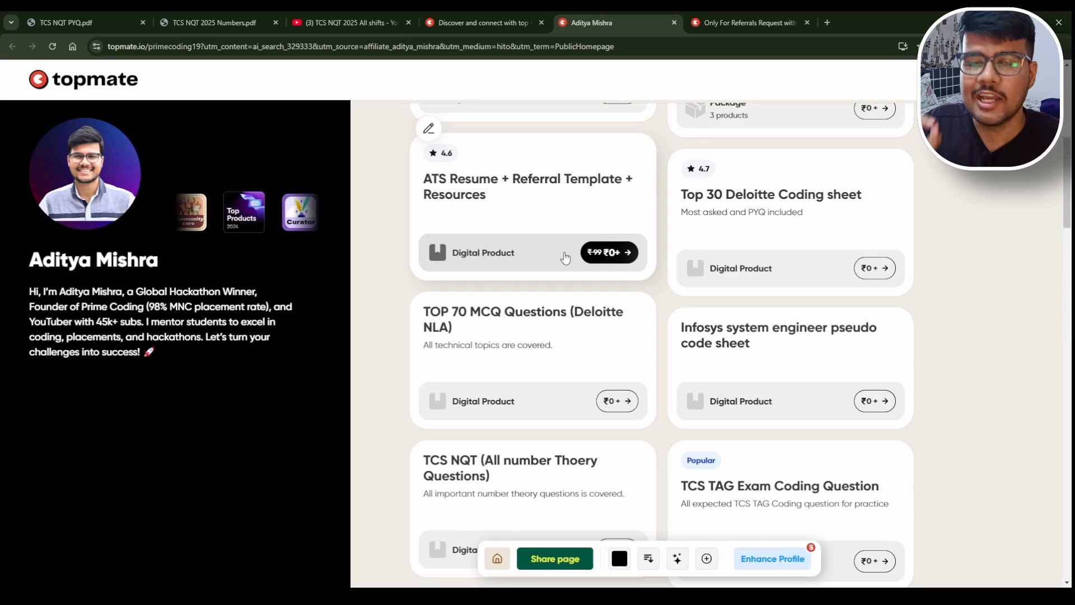
pyautogui.scroll(-3)
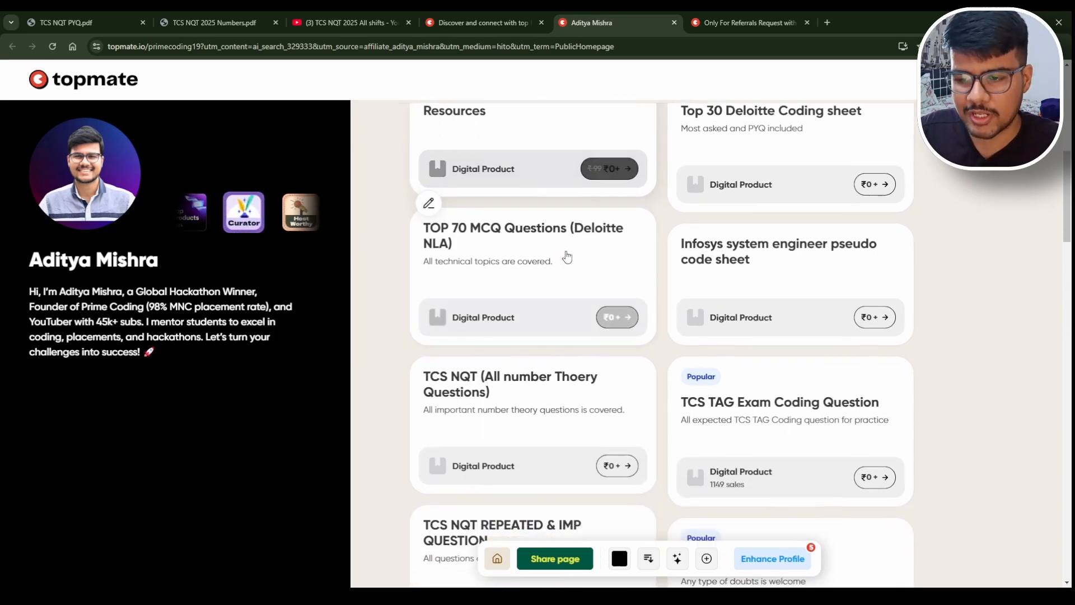
pyautogui.scroll(-3)
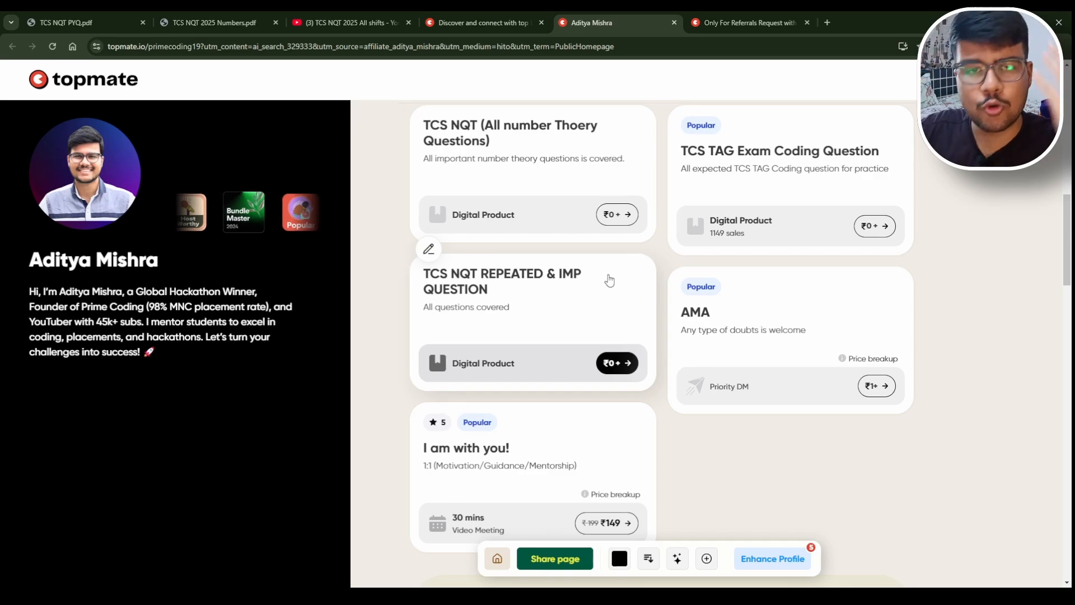
pyautogui.scroll(-3)
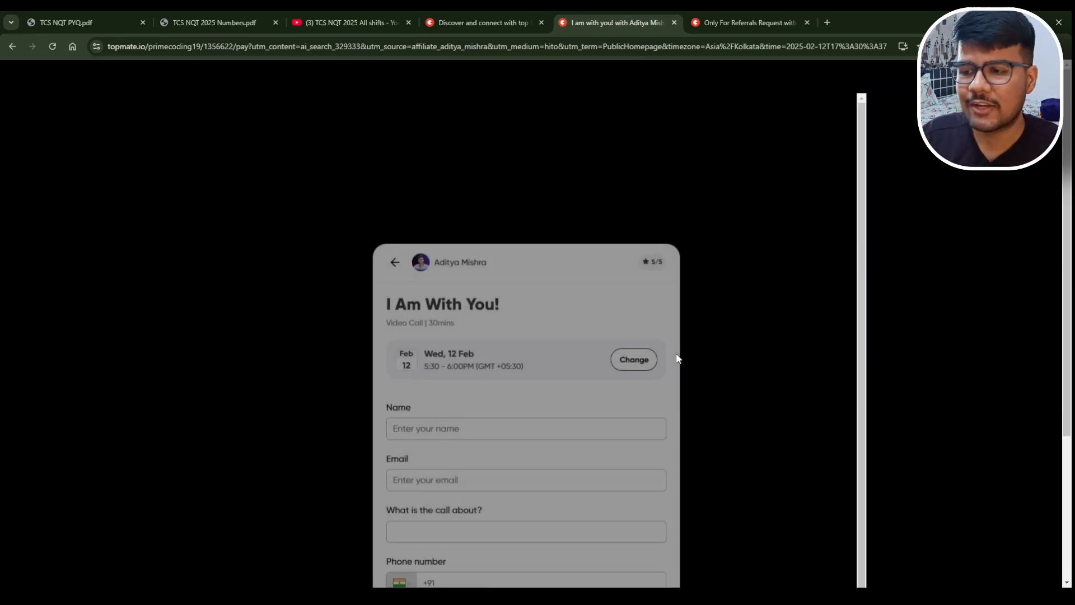
# - Apply discount code aditya-20 to the I Am With You! booking, total now ₹125
pyautogui.scroll(-3)
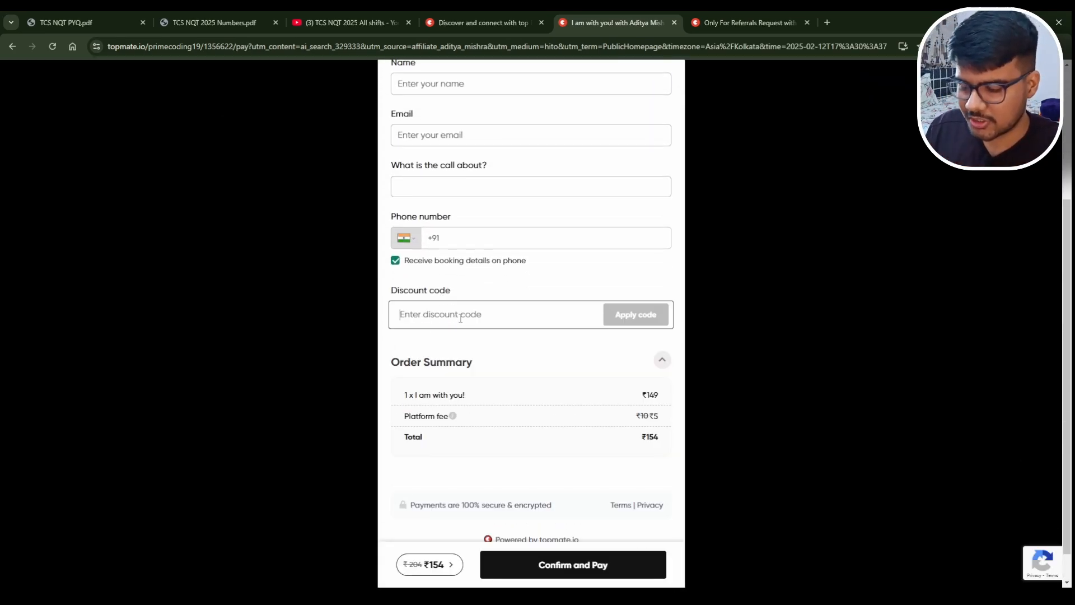
pyautogui.write('aditya-20')
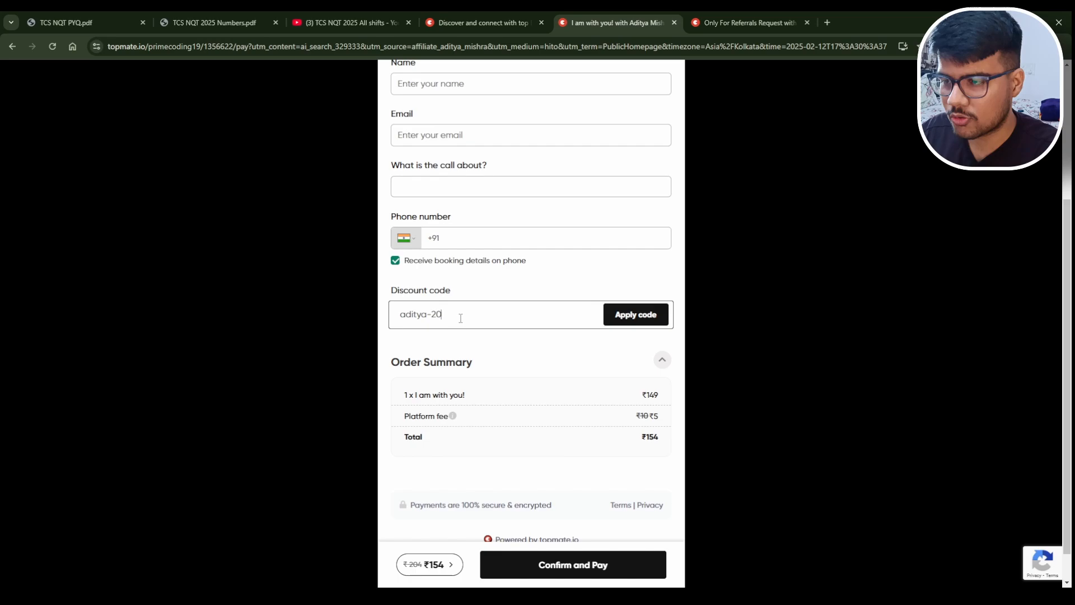
pyautogui.click(634, 314)
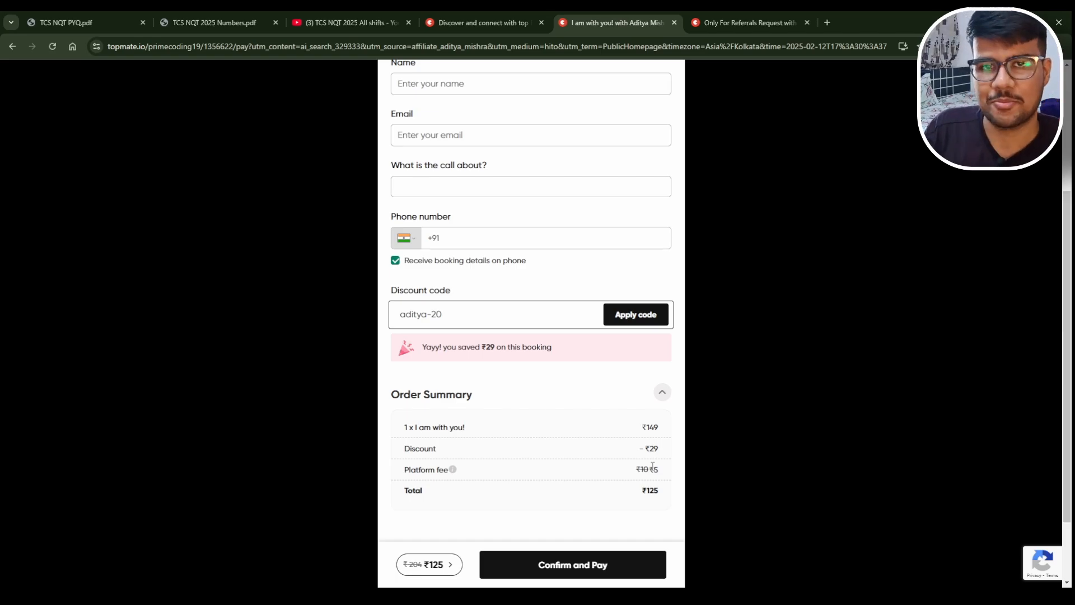
pyautogui.moveTo(696, 377)
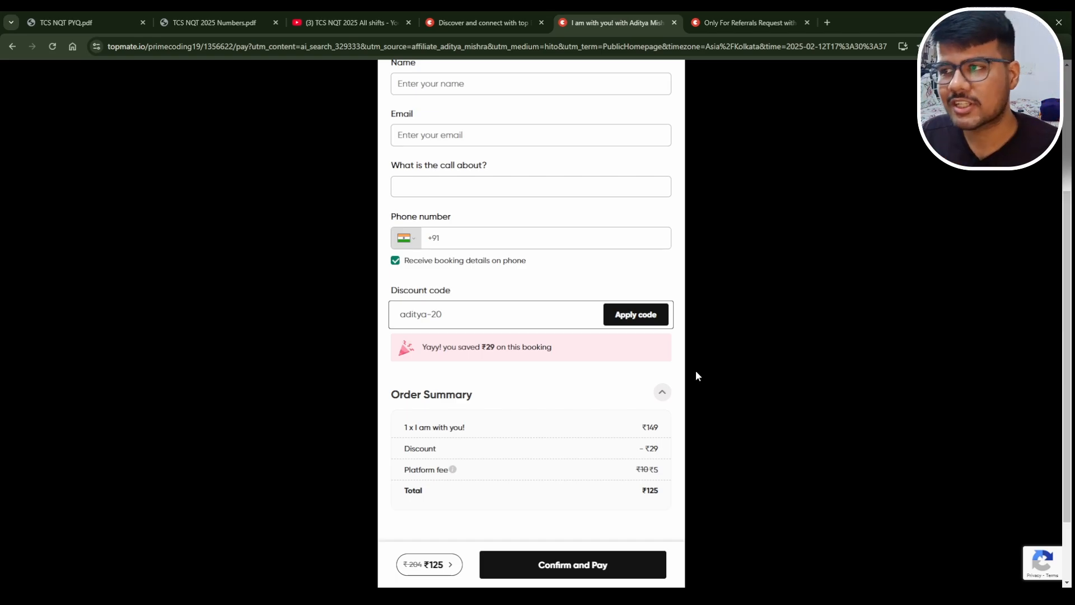
# - Glance at the TCS NQT 2025 Numbers PDF, then resume the booking at the email field
pyautogui.click(212, 23)
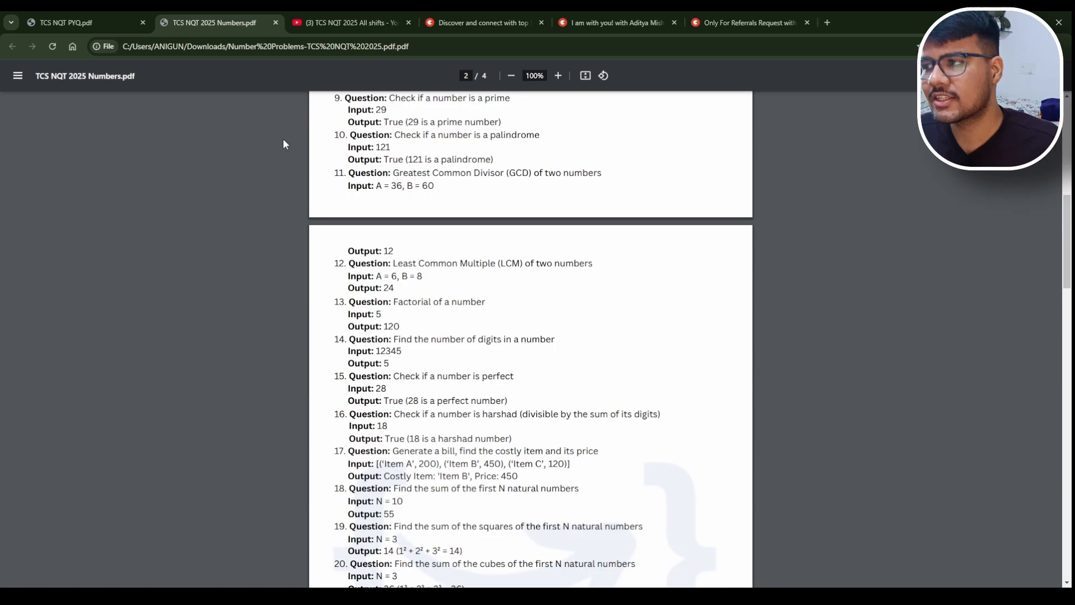
pyautogui.click(615, 22)
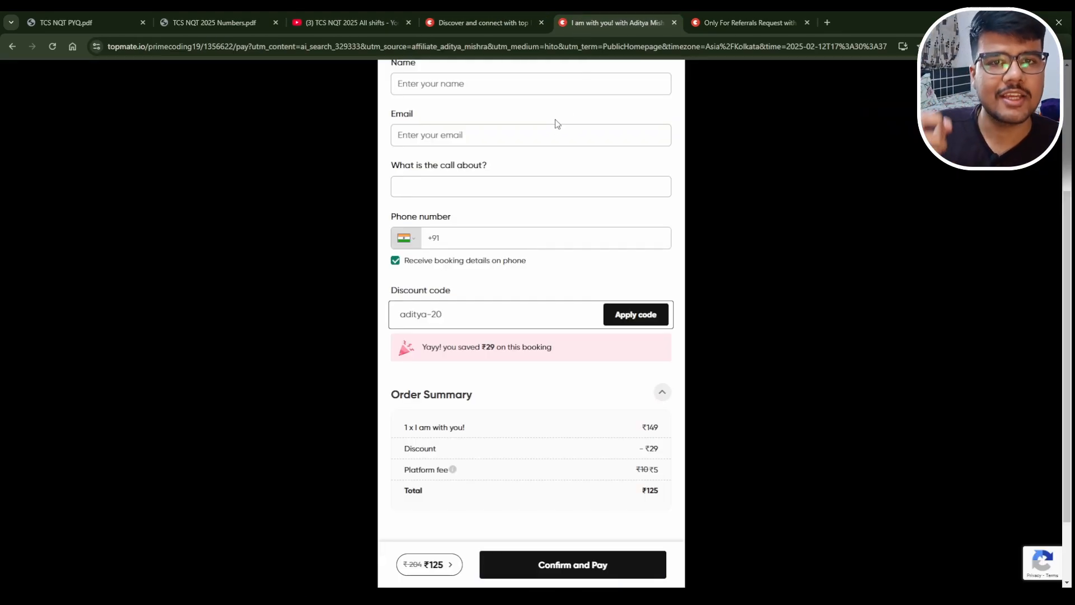
pyautogui.click(530, 134)
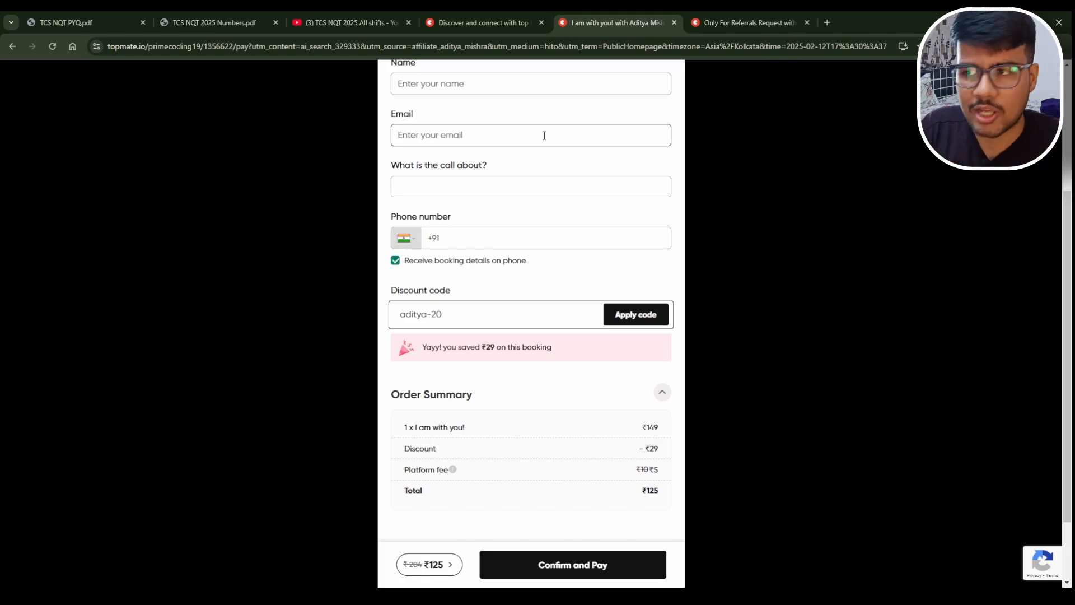
pyautogui.click(480, 23)
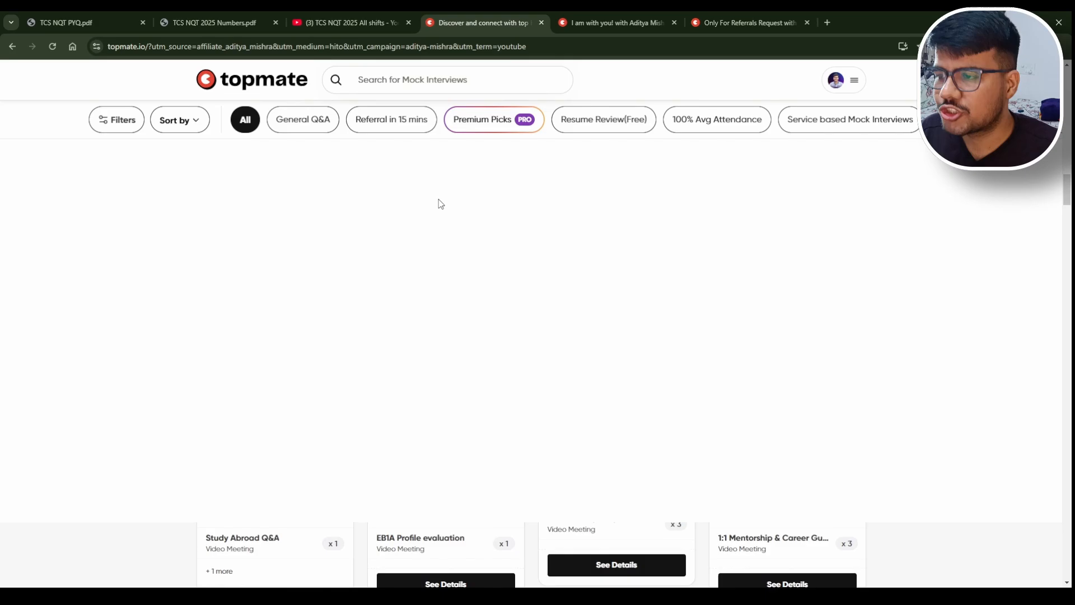
pyautogui.scroll(3)
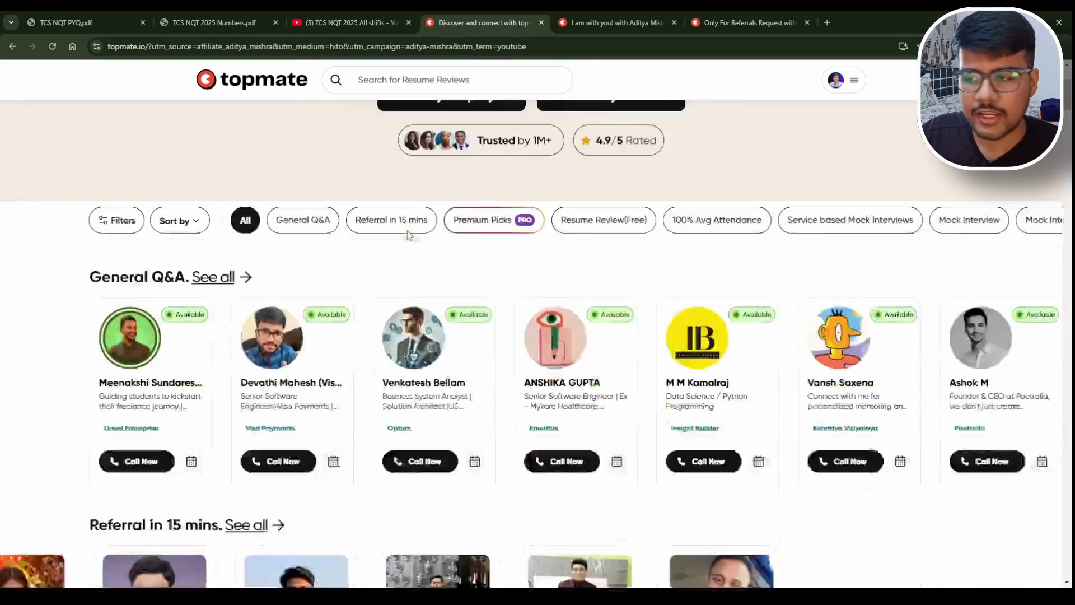
pyautogui.scroll(-3)
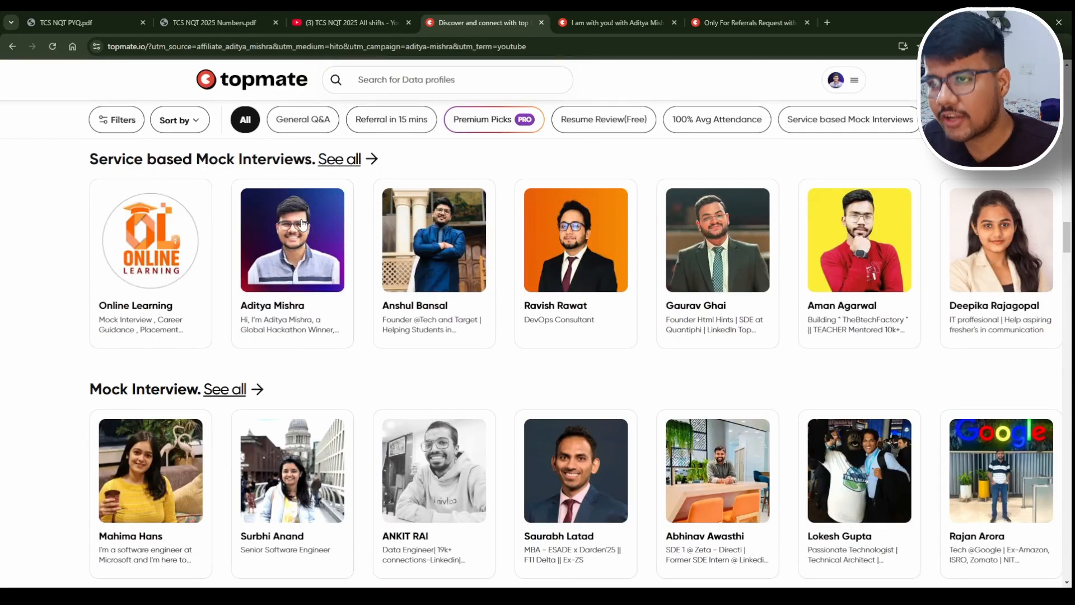
pyautogui.click(291, 239)
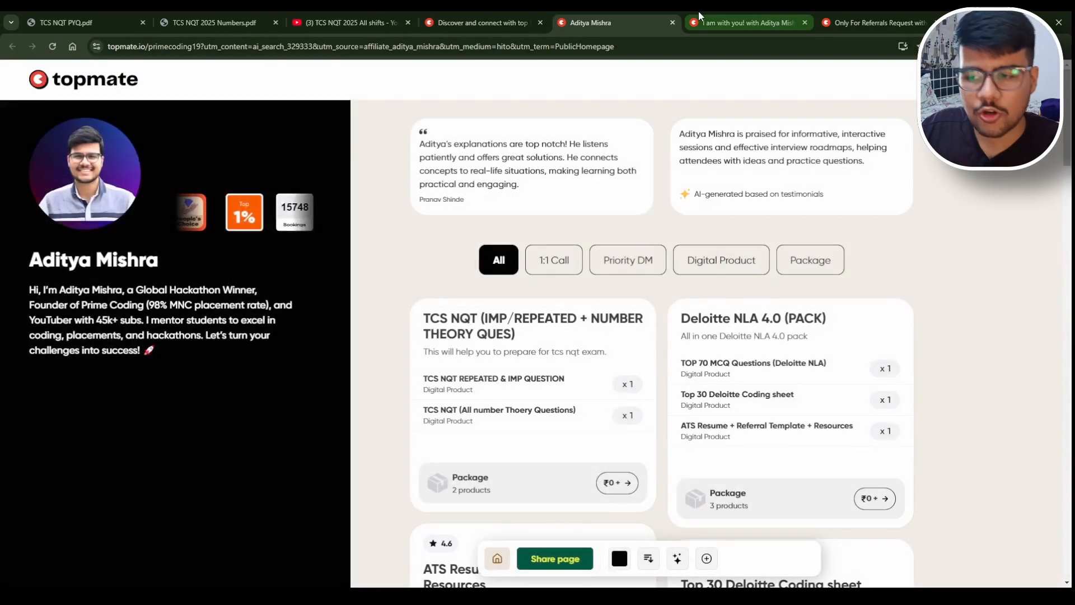